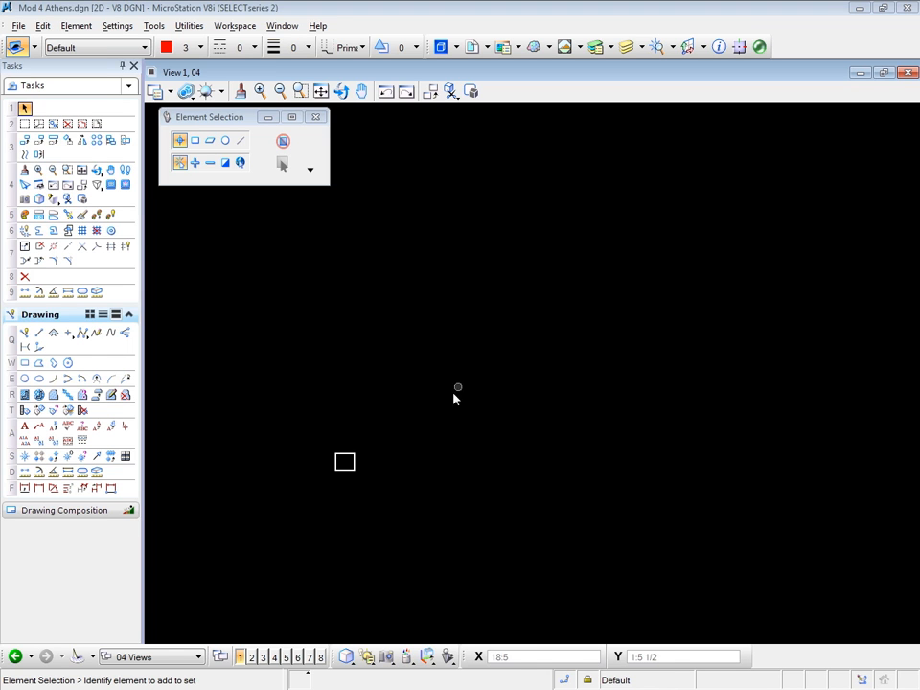
mouse_move(362, 472)
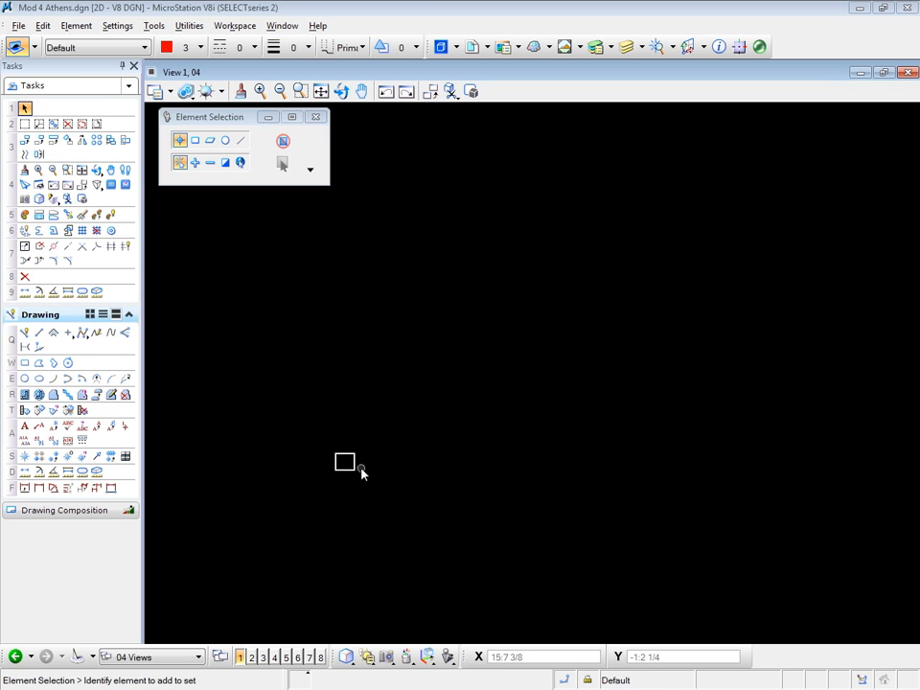
mouse_move(510, 329)
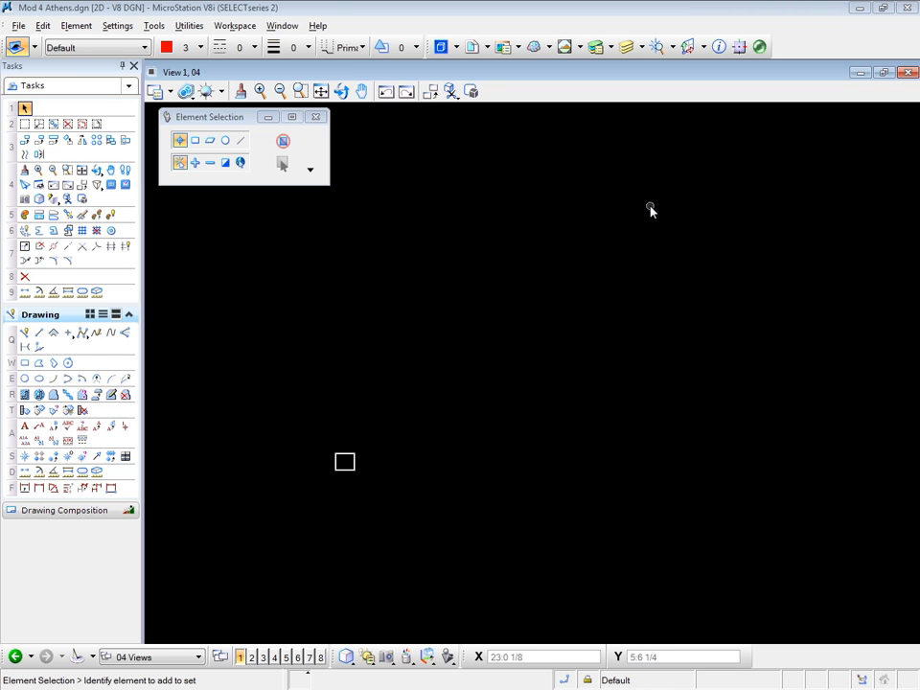
mouse_move(329, 543)
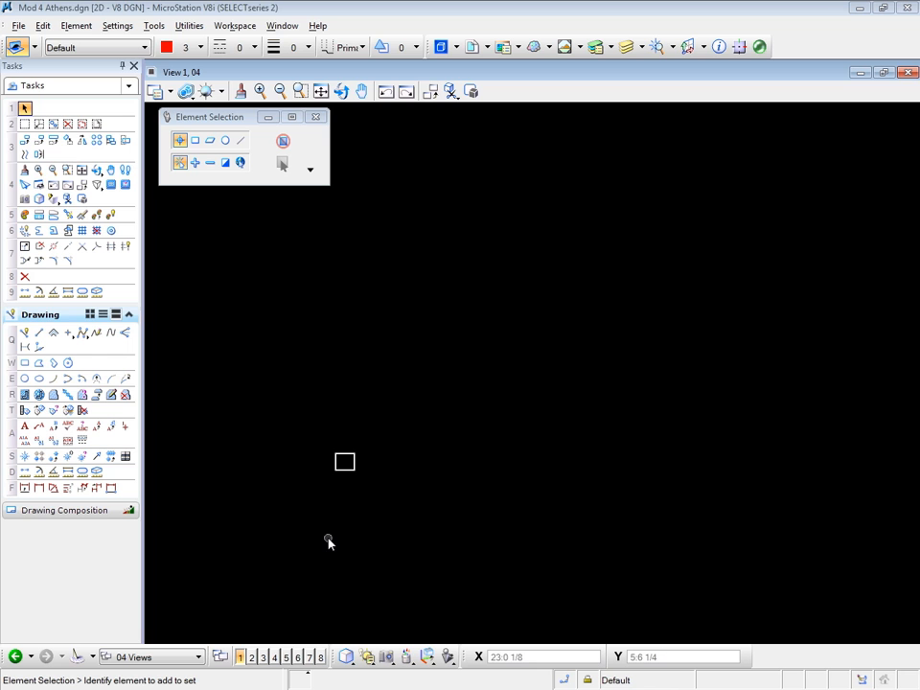
mouse_move(24, 108)
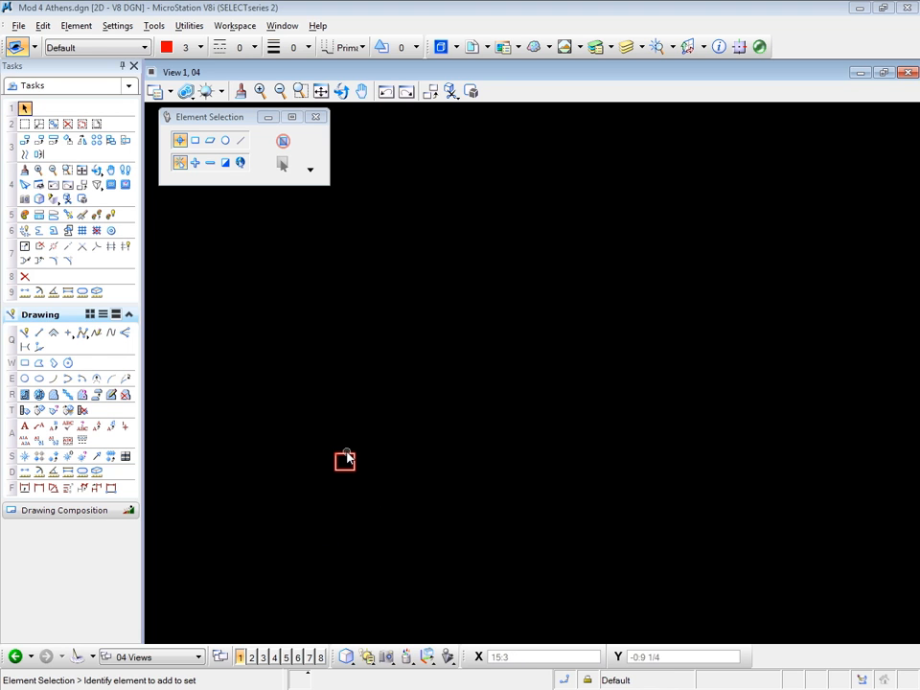
Bring up the element actions menu for the selected small square.
right_click(345, 460)
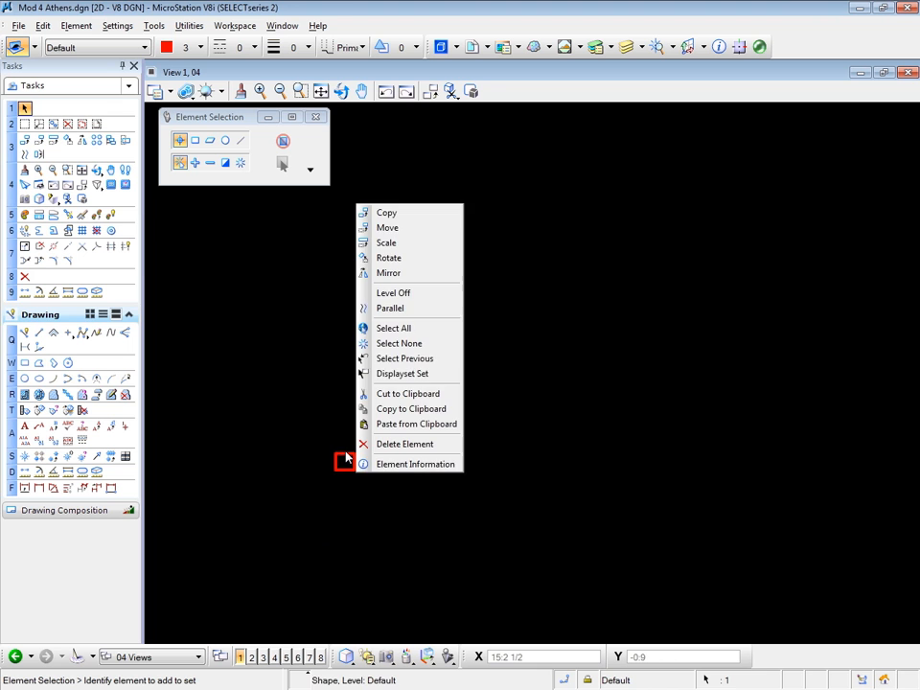
Copy the square twice, snapping by centre, stepping diagonally up and to the right.
left_click(387, 212)
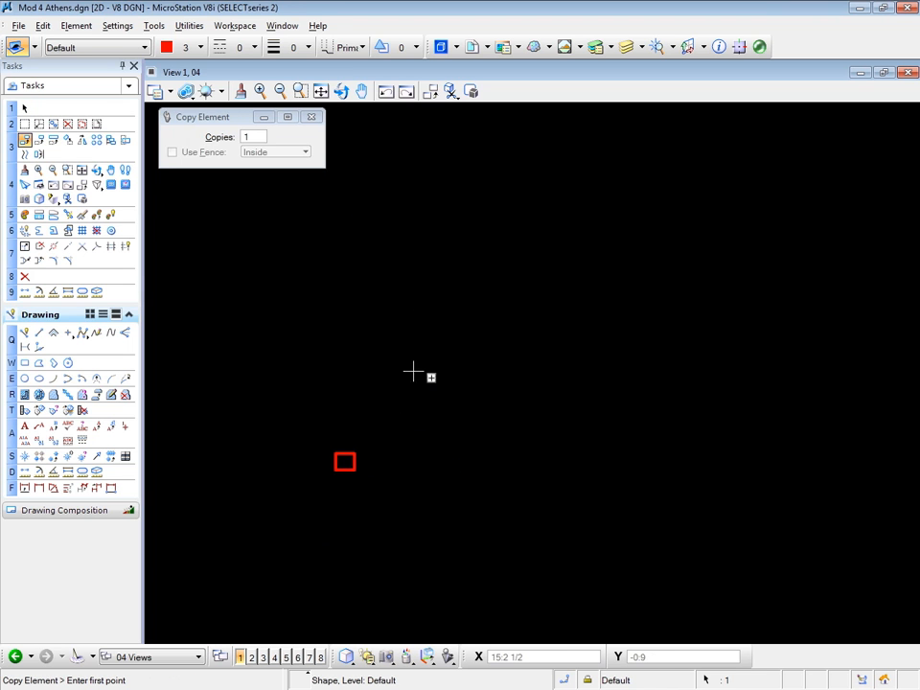
mouse_move(395, 477)
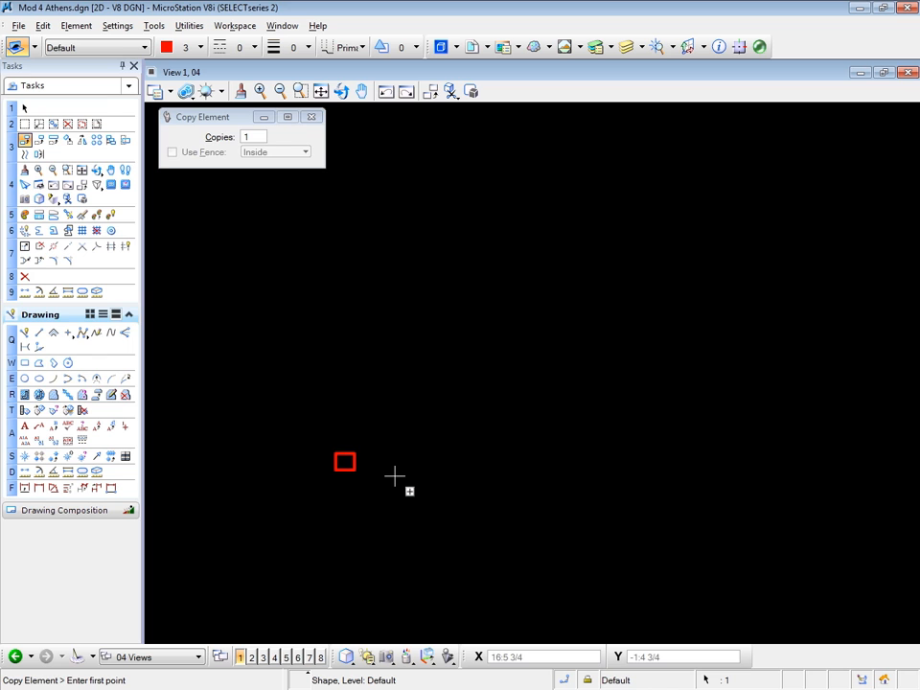
mouse_move(554, 637)
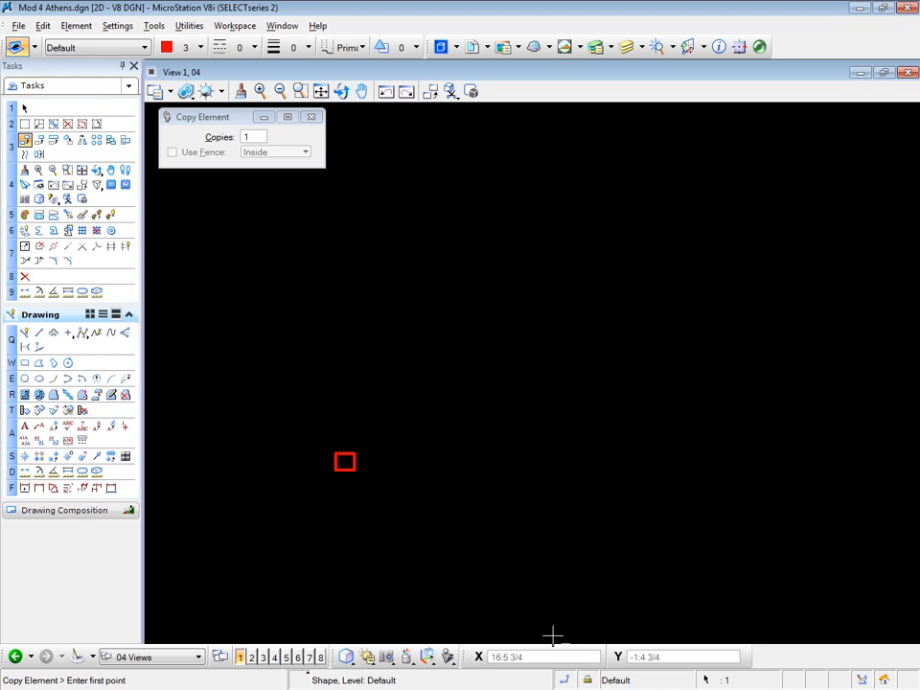
mouse_move(568, 680)
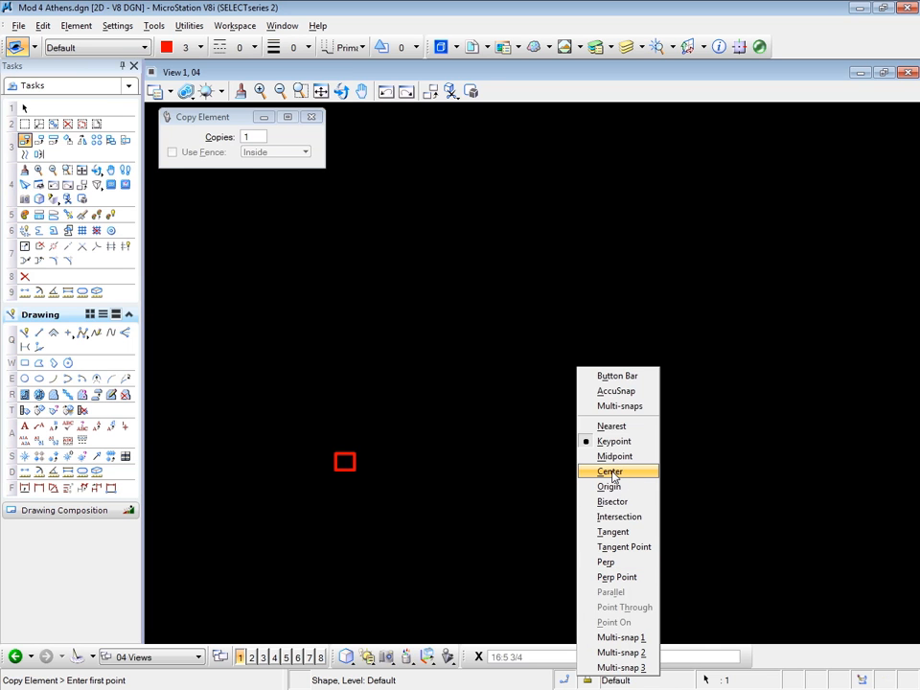
left_click(610, 470)
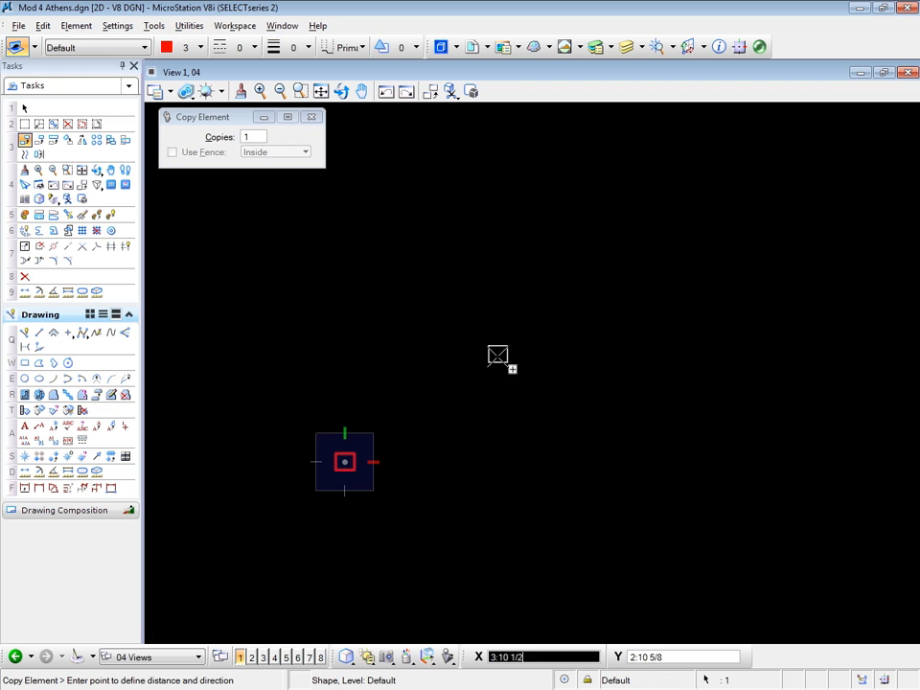
mouse_move(489, 389)
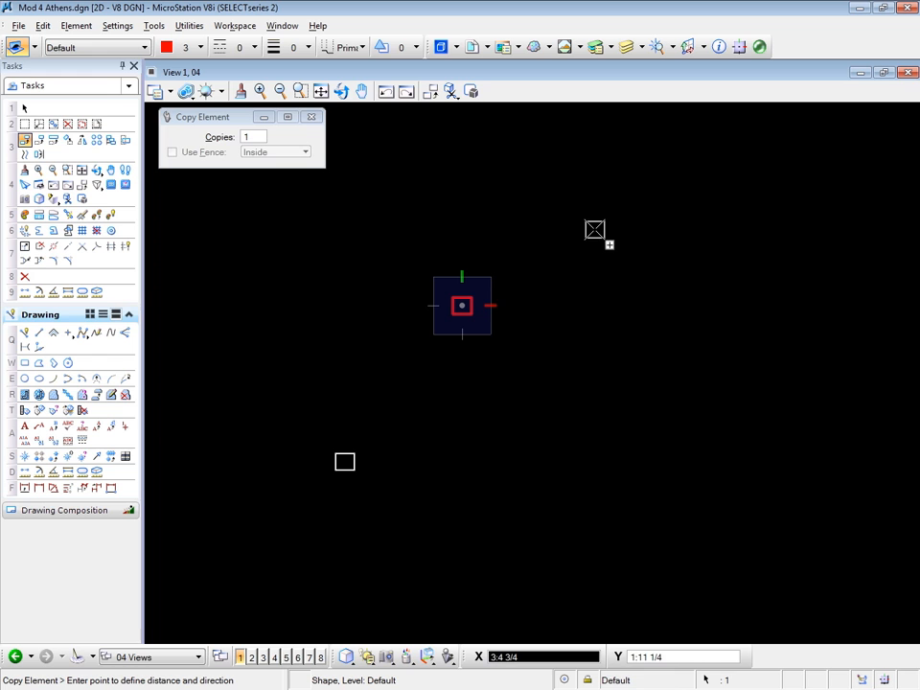
mouse_move(638, 195)
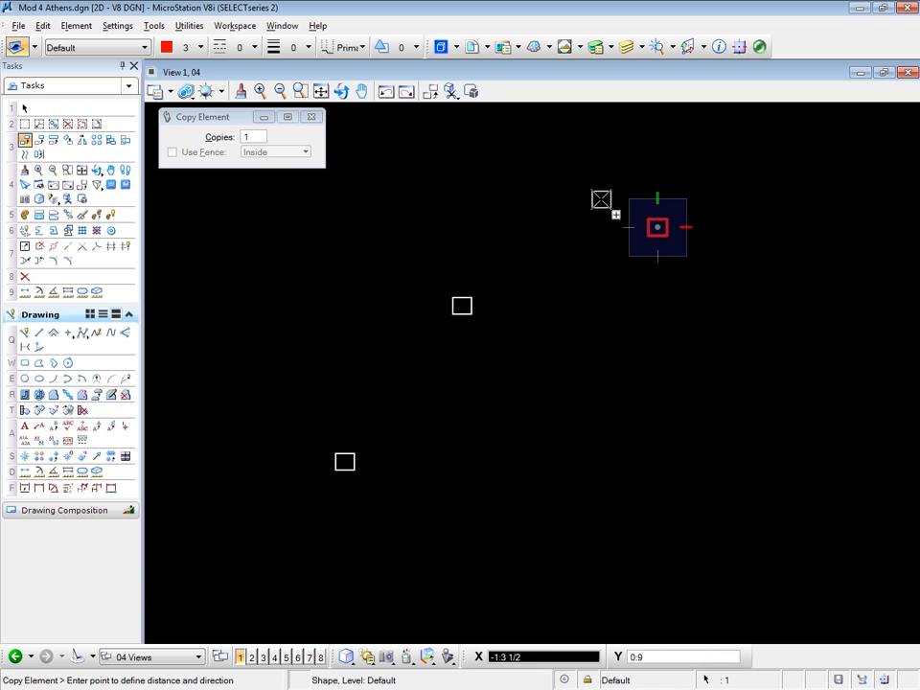
left_click(24, 107)
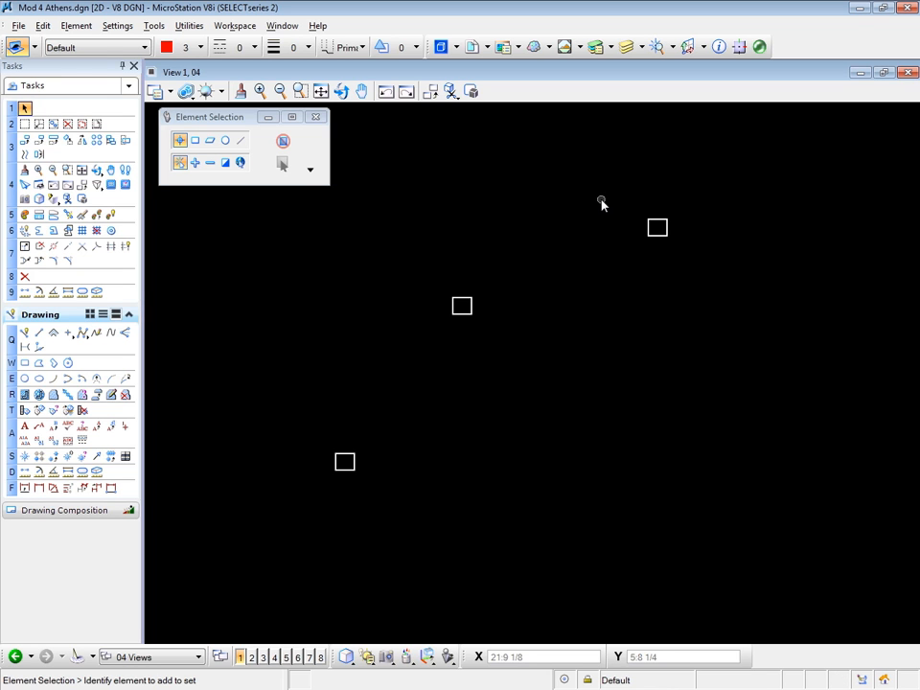
mouse_move(24, 556)
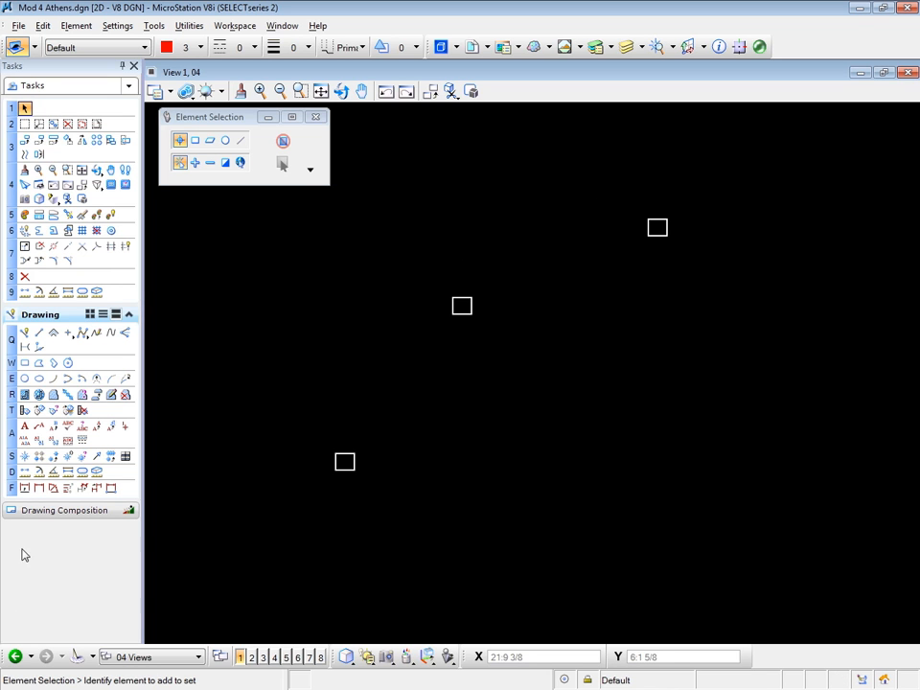
Place linear size dimensions between square centres, starting from the first square to the middle one.
left_click(38, 489)
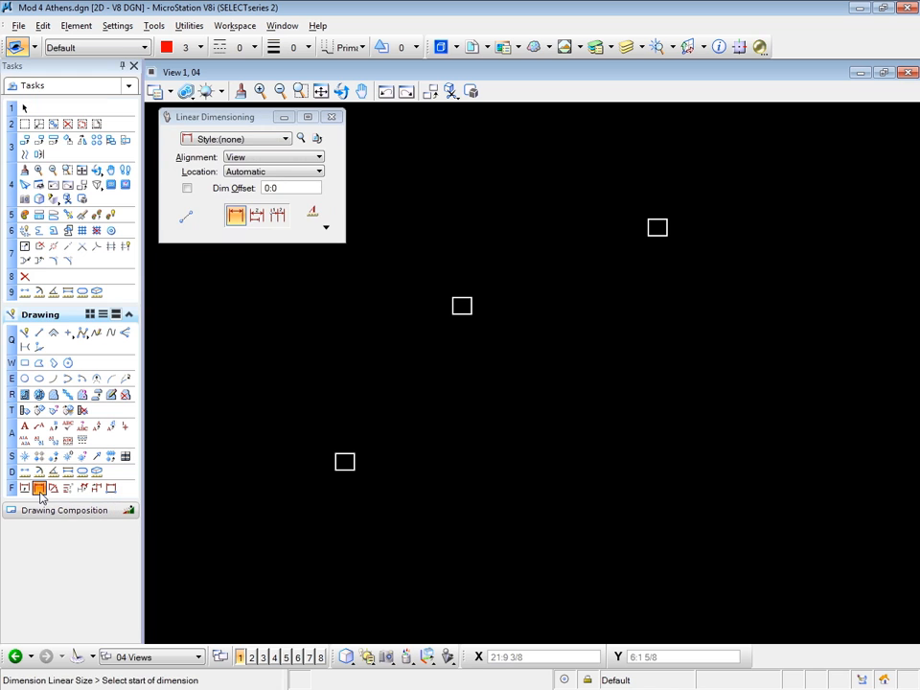
mouse_move(273, 156)
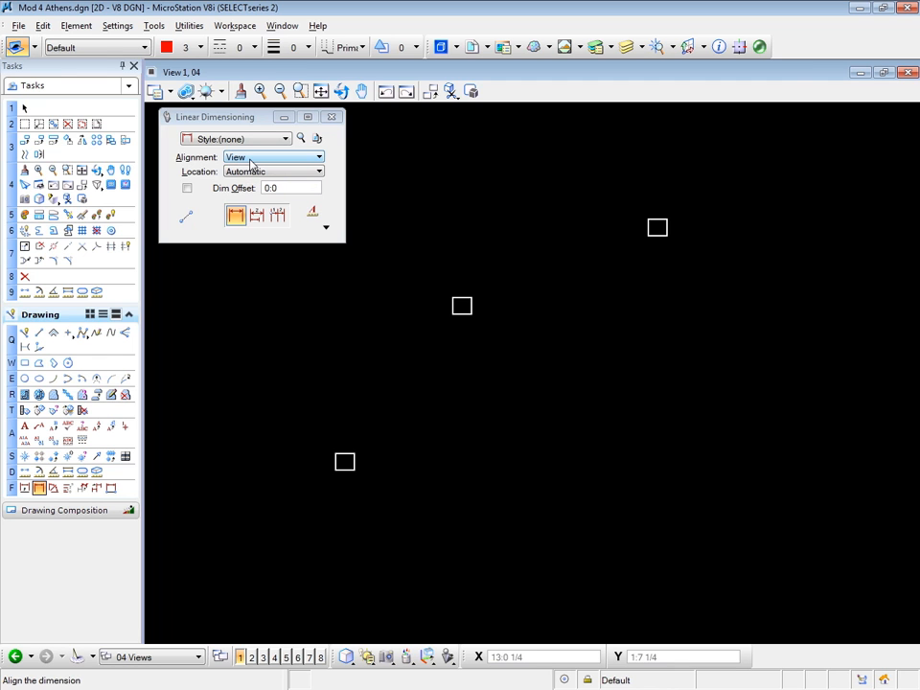
mouse_move(179, 47)
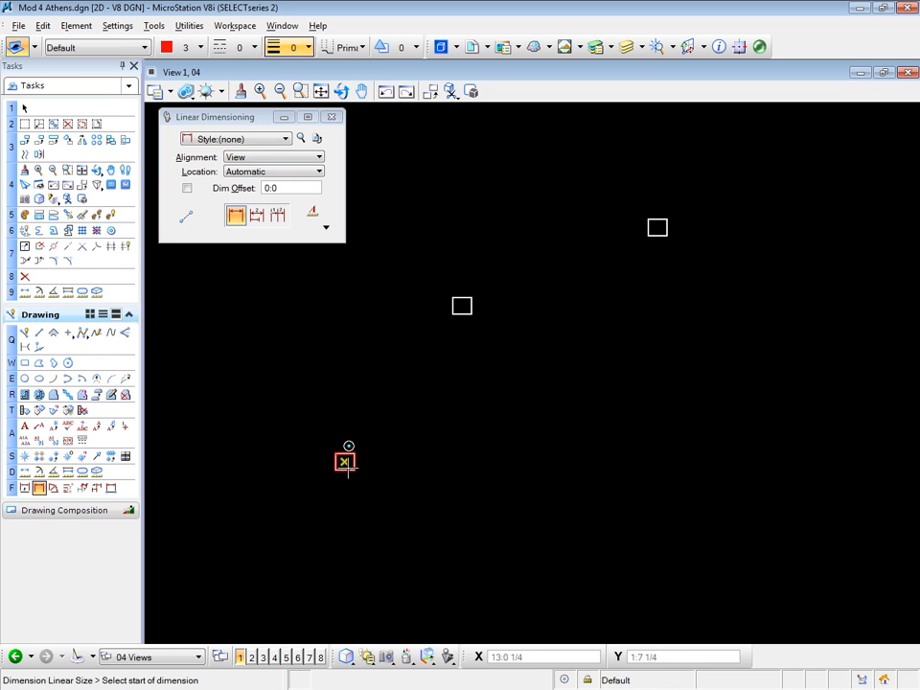
mouse_move(345, 461)
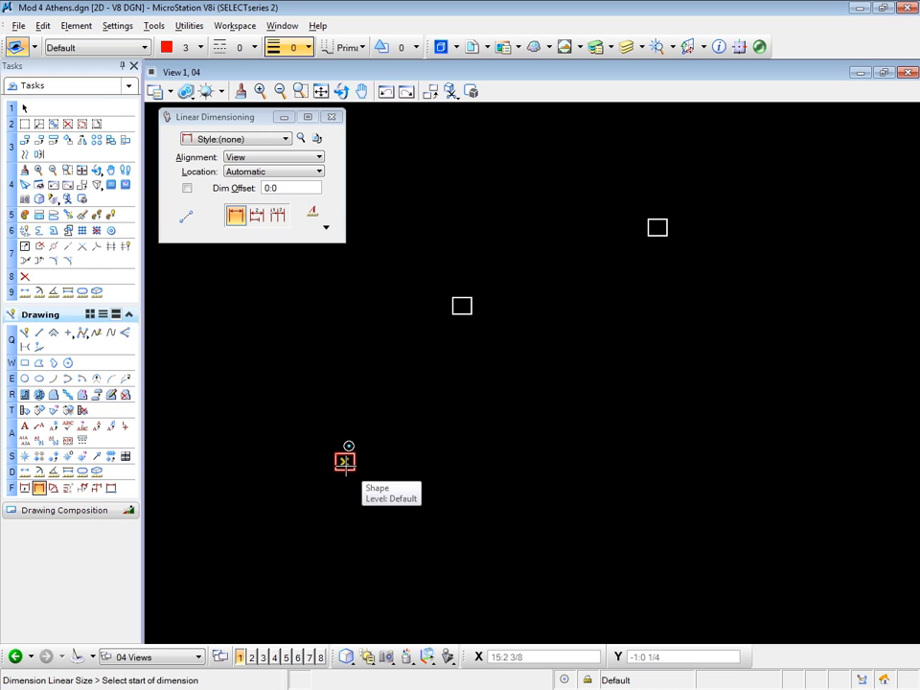
left_click(344, 462)
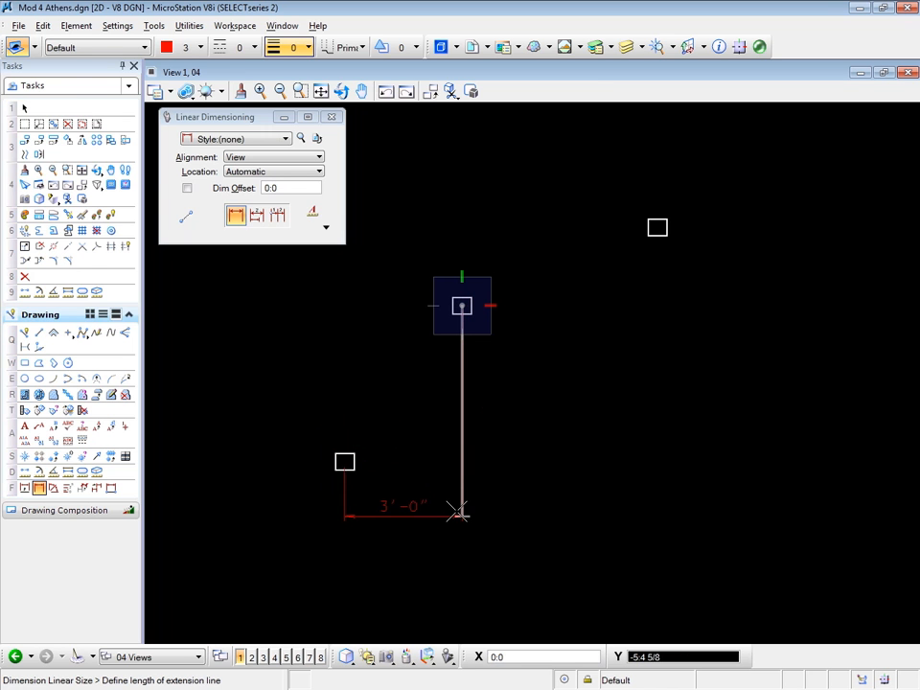
left_click(658, 228)
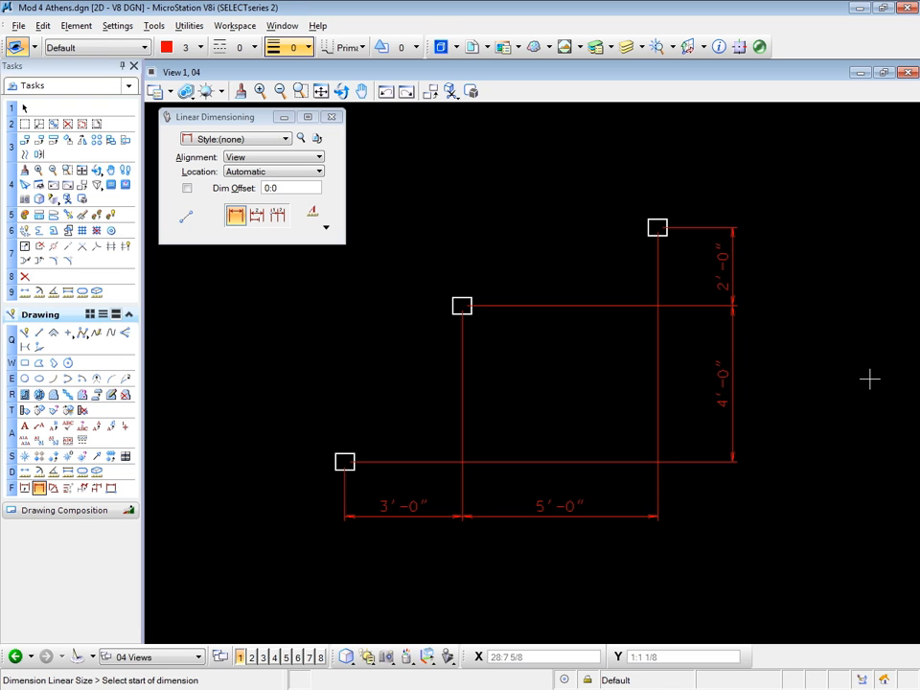
Stop dimensioning and return to element selection, leaving just the three squares.
left_click(25, 108)
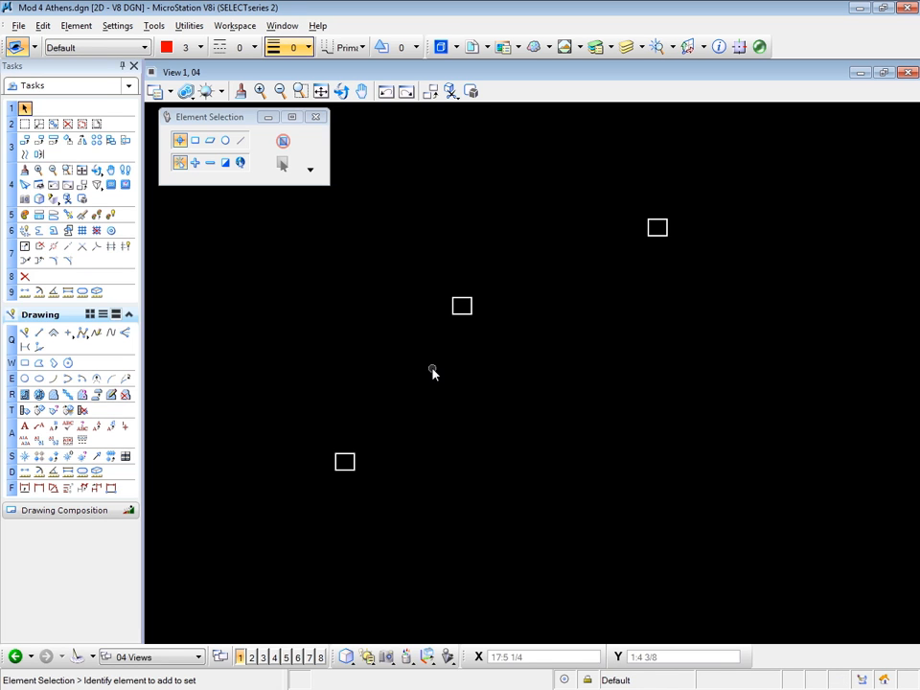
mouse_move(224, 117)
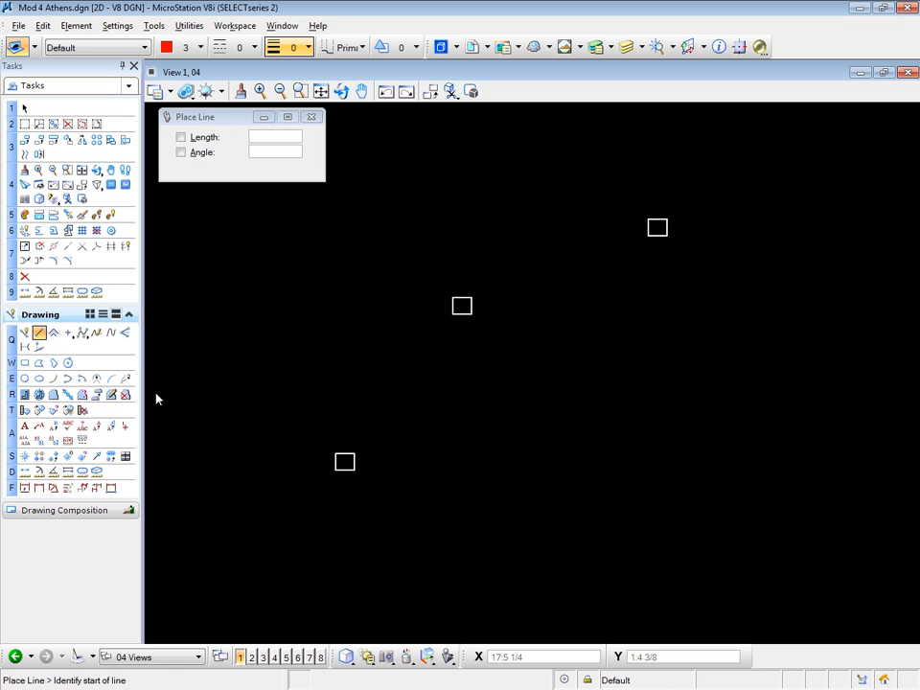
Start the red baseline at the lower-left block toward the upper-right block.
left_click(344, 461)
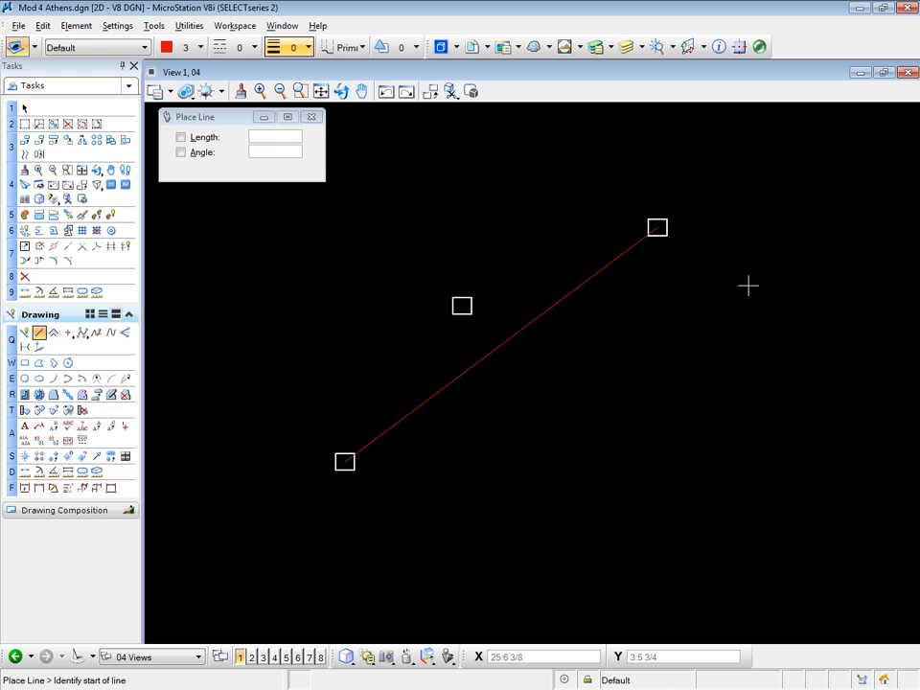
mouse_move(307, 293)
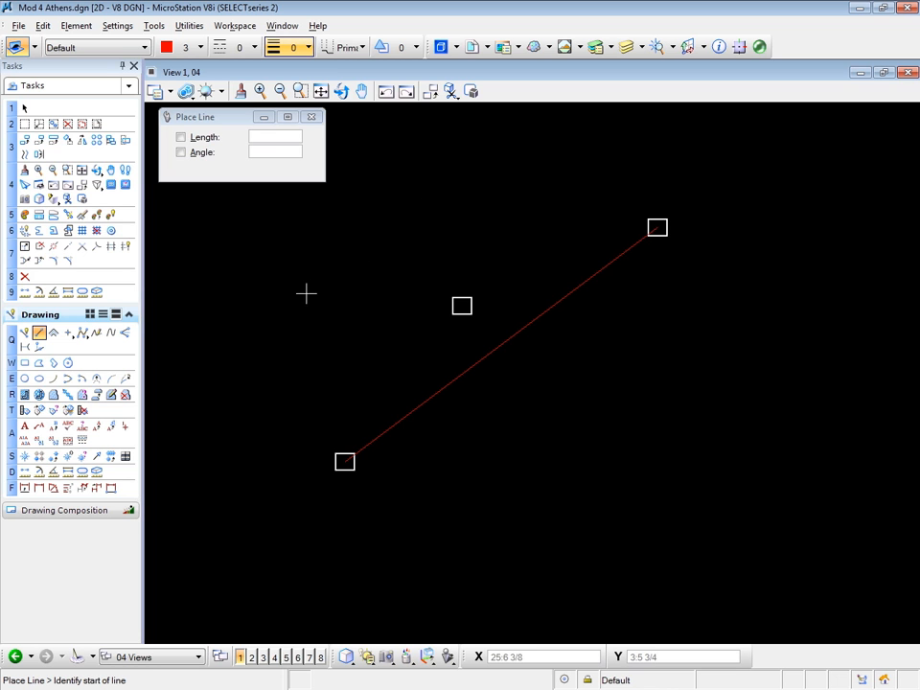
mouse_move(328, 276)
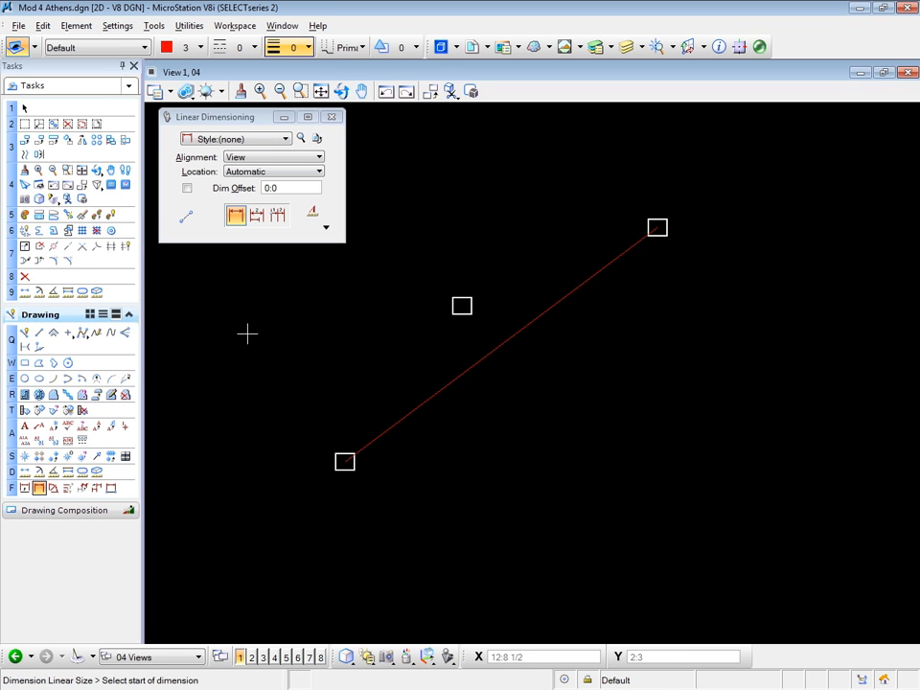
mouse_move(295, 321)
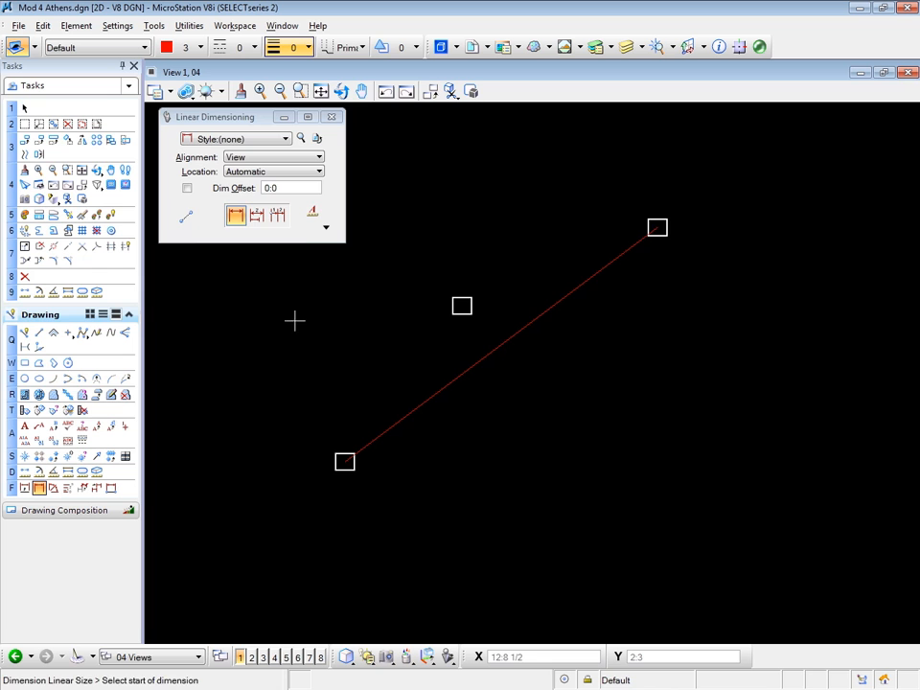
Set linear dimension Alignment to True so dimensions follow the diagonal geometry.
left_click(318, 157)
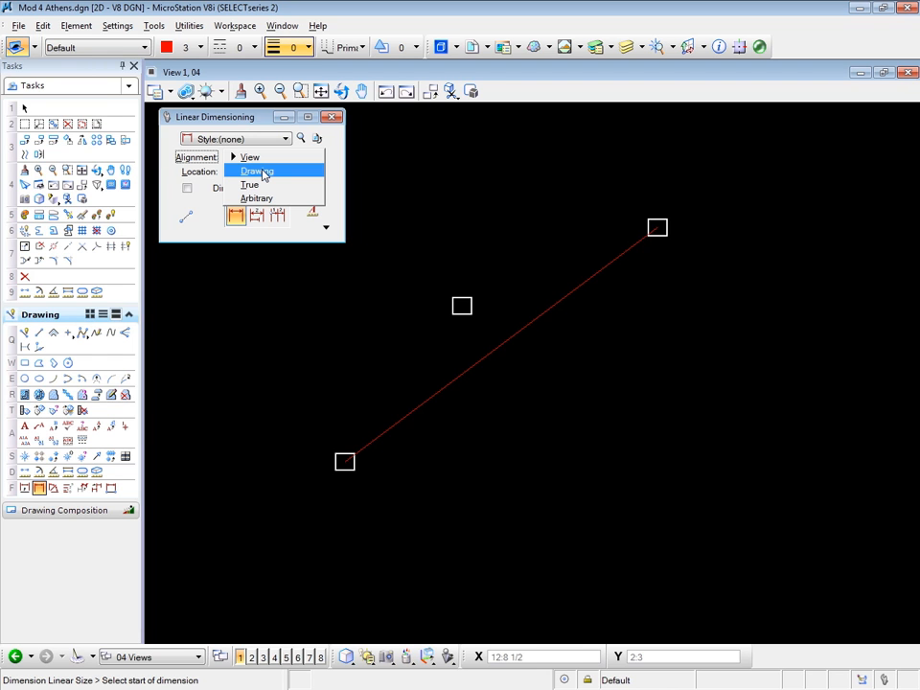
mouse_move(251, 184)
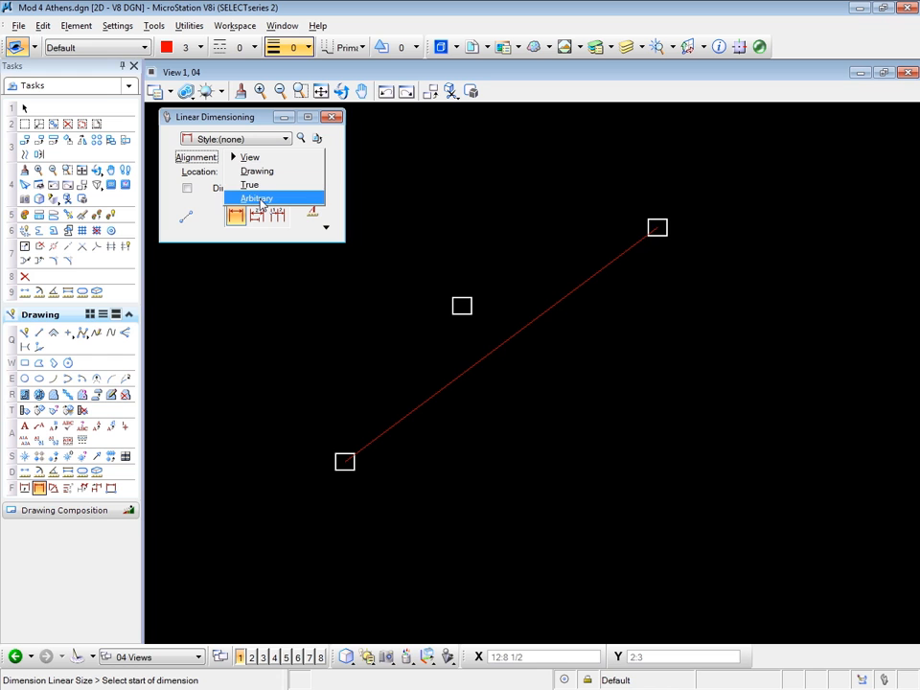
mouse_move(250, 184)
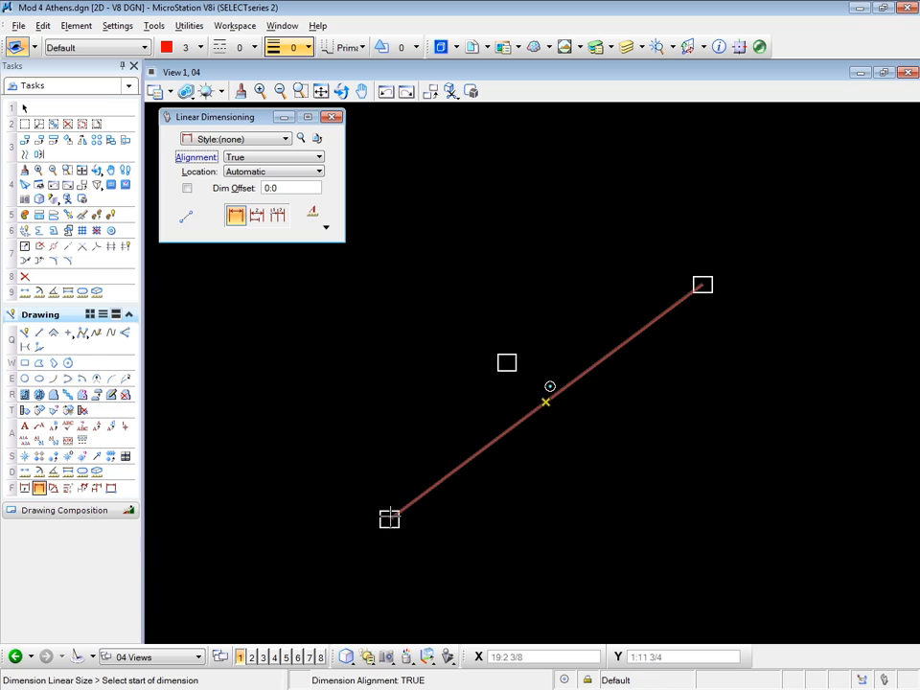
Dimension along the baseline through the three blocks, reading 5'-0" and 4'-7 1/4".
left_click(389, 517)
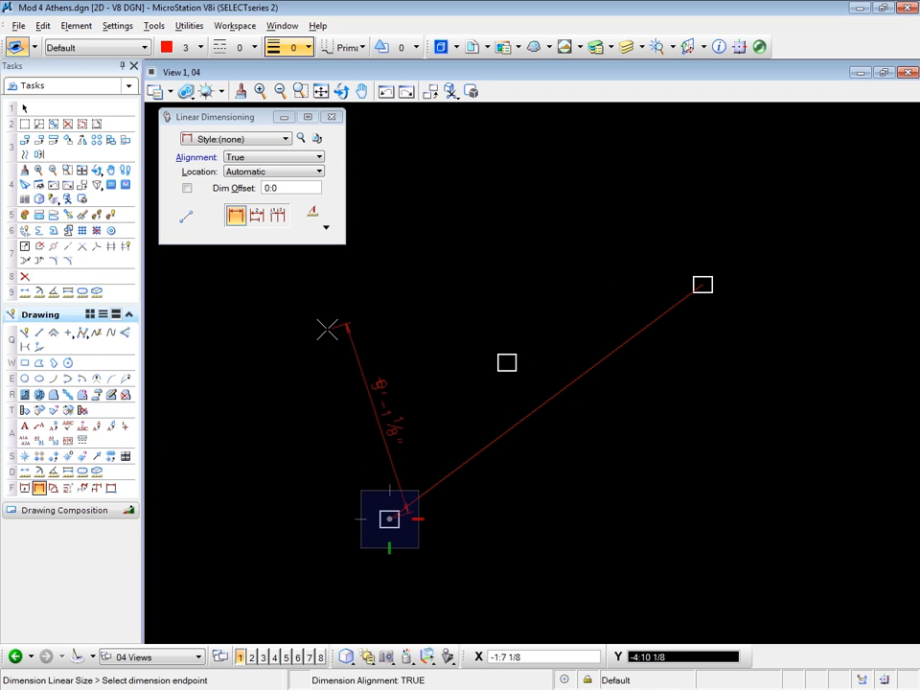
left_click(506, 362)
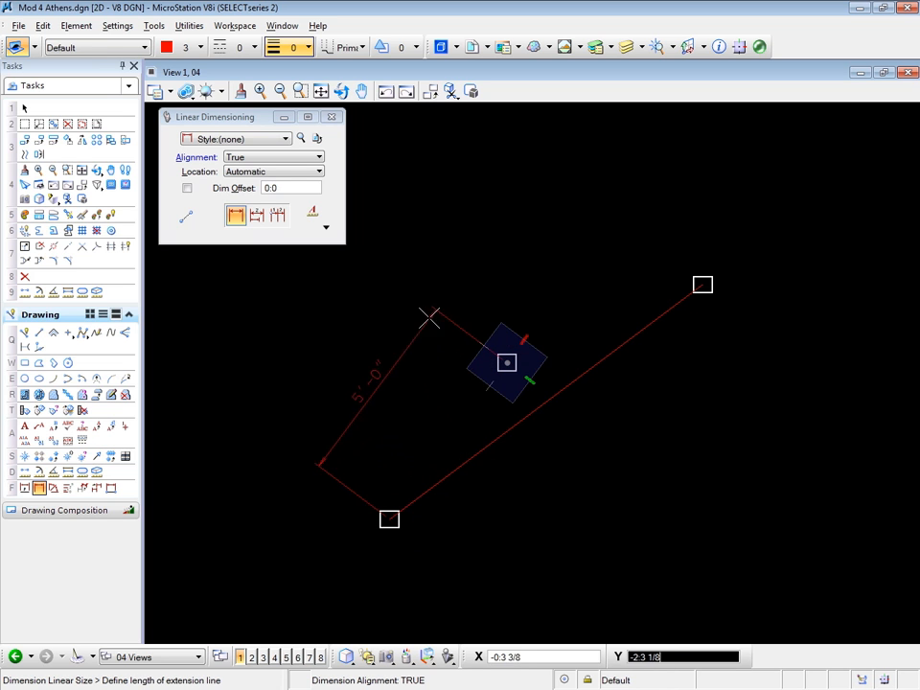
left_click(479, 261)
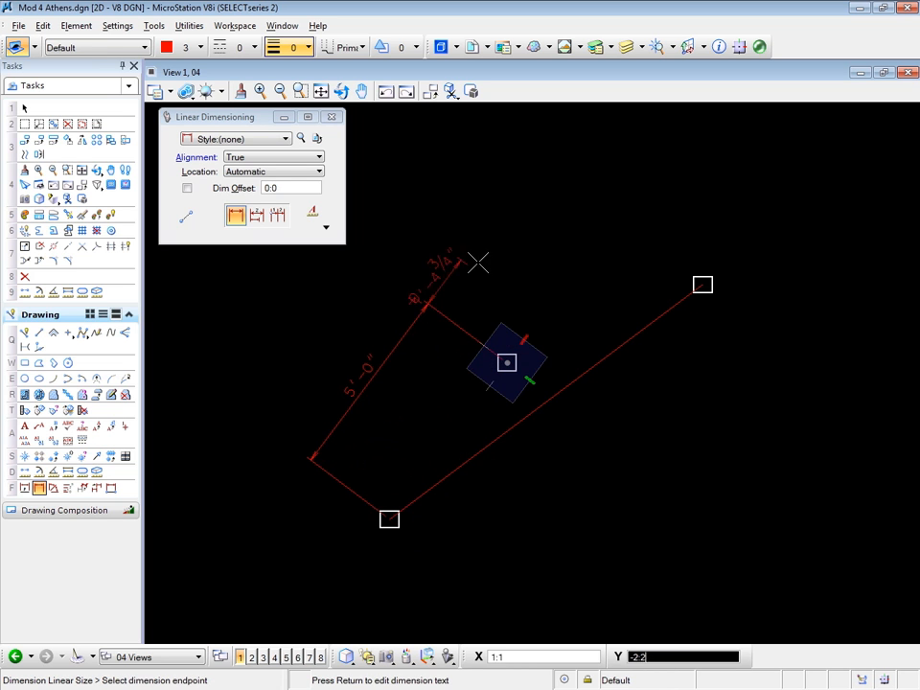
left_click(703, 283)
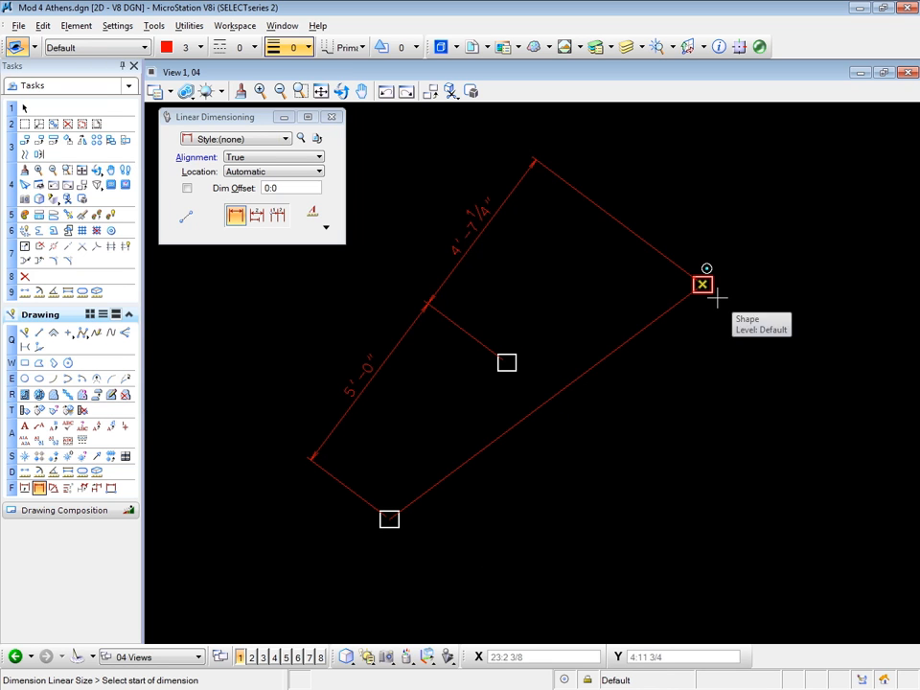
mouse_move(444, 554)
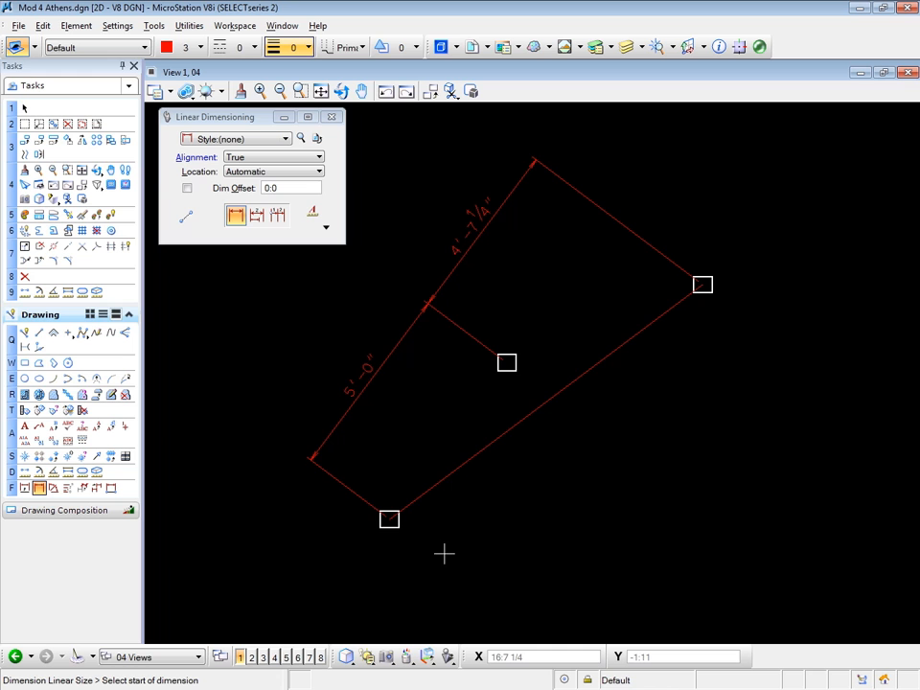
mouse_move(406, 387)
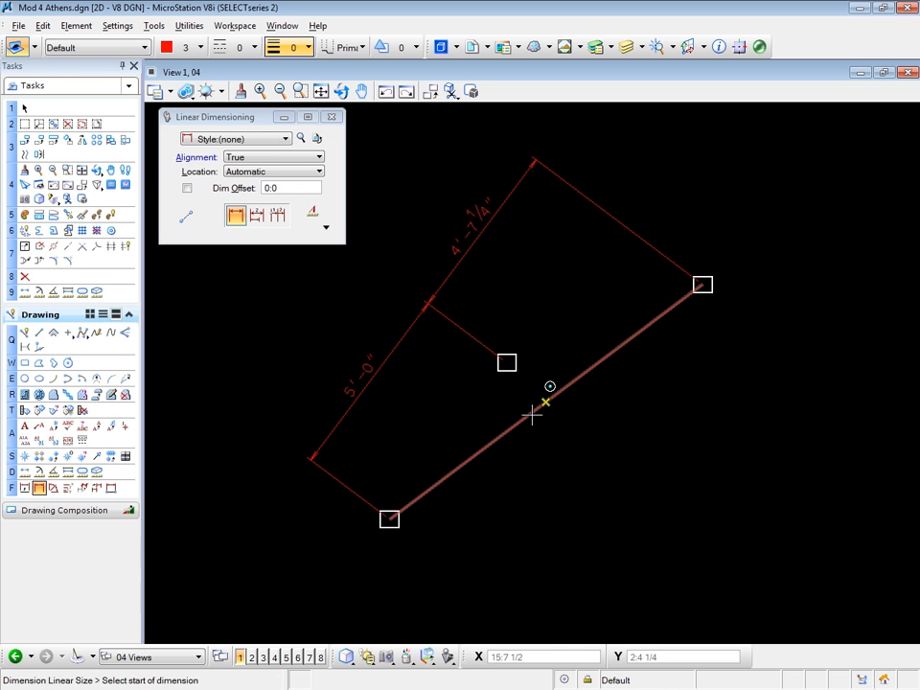
mouse_move(545, 516)
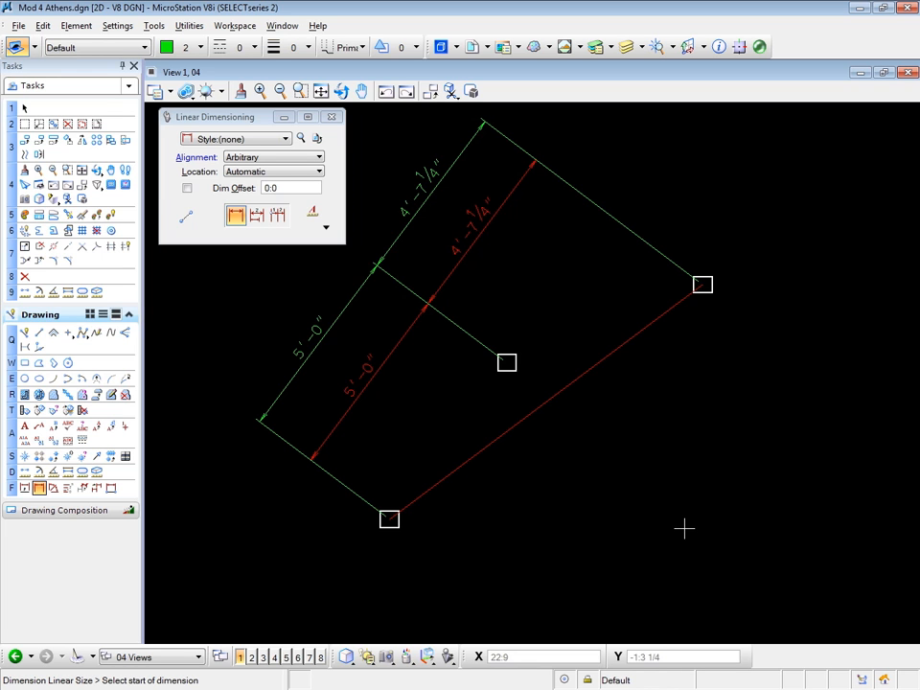
Undo the green Arbitrary-aligned dimension chain just placed.
key("ctrl+z")
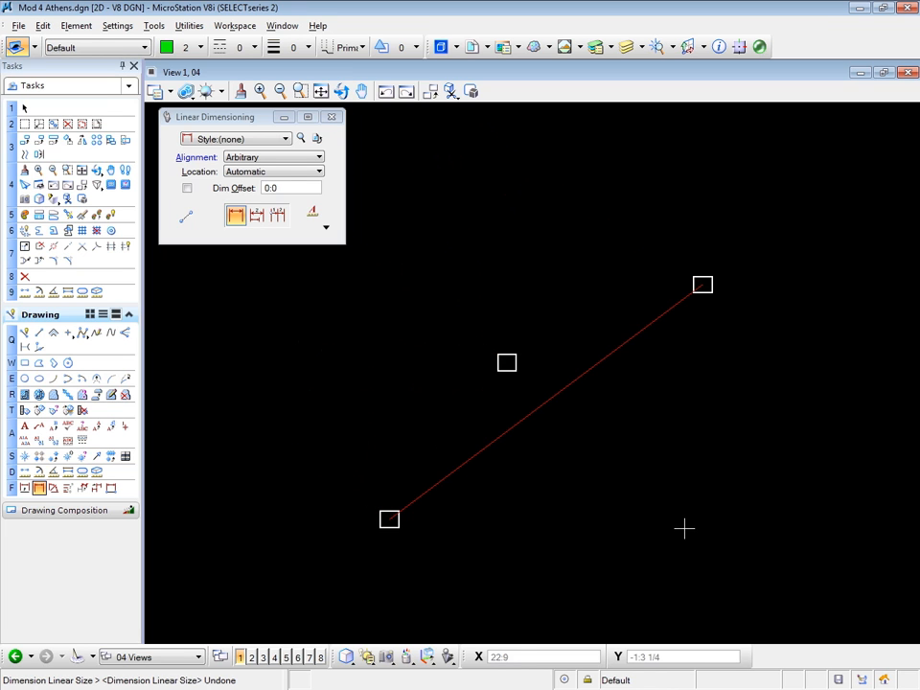
mouse_move(666, 546)
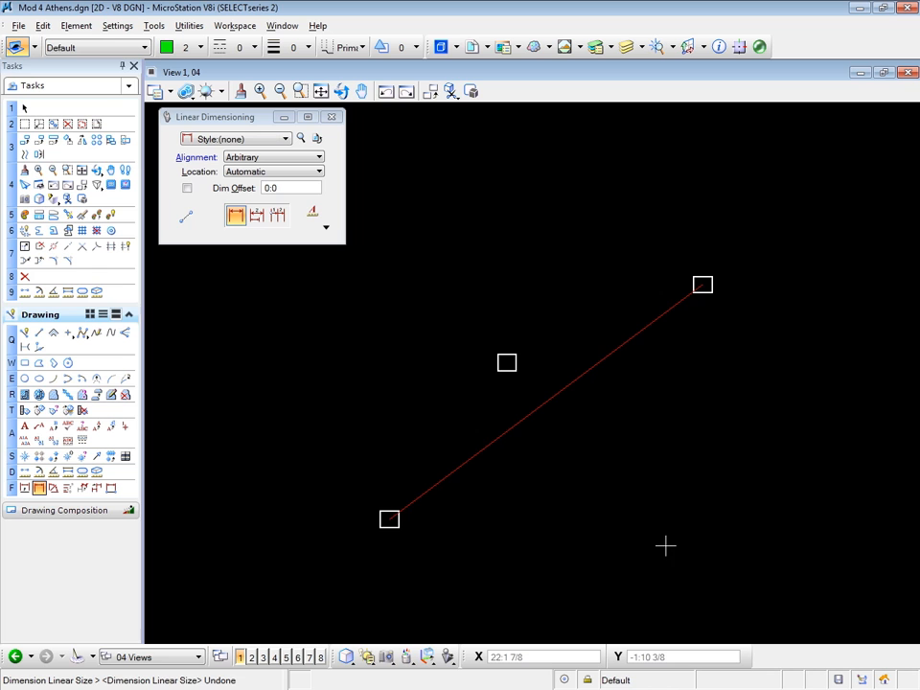
mouse_move(405, 131)
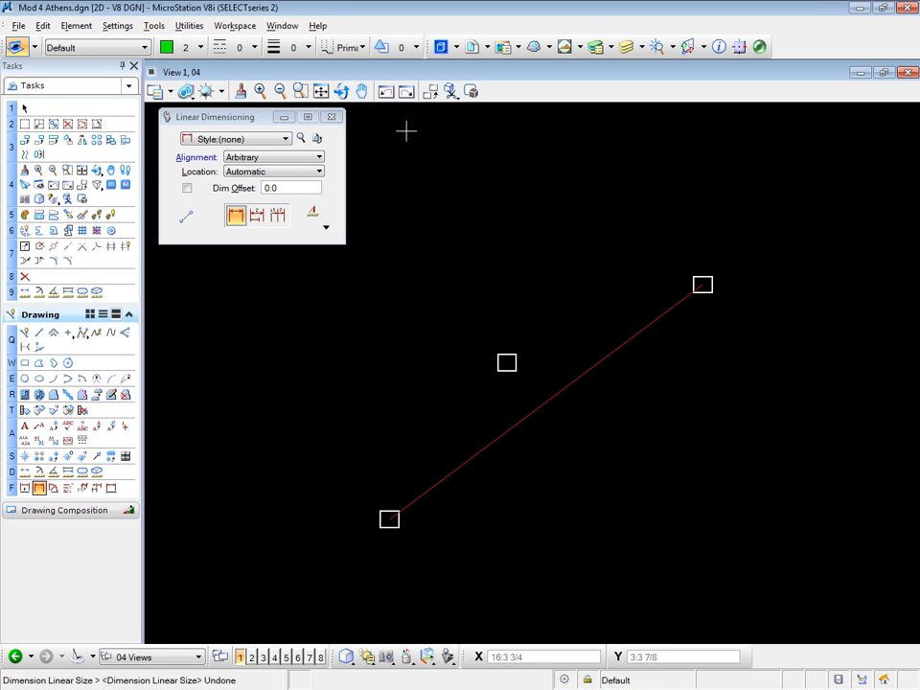
mouse_move(342, 90)
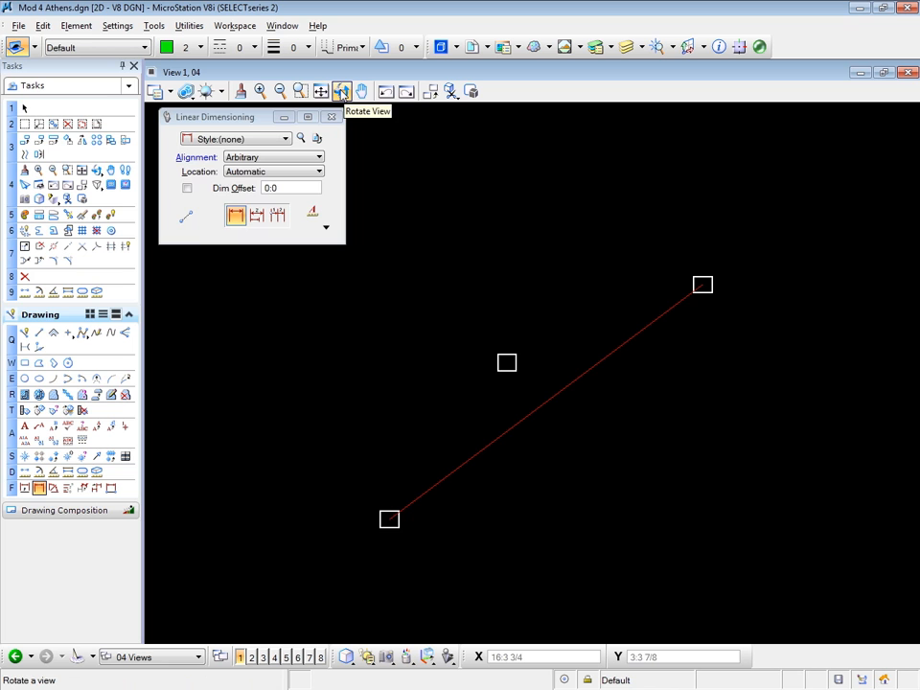
Rotate the view by two points along the baseline so it runs horizontally, then return to linear dimensioning.
left_click(341, 92)
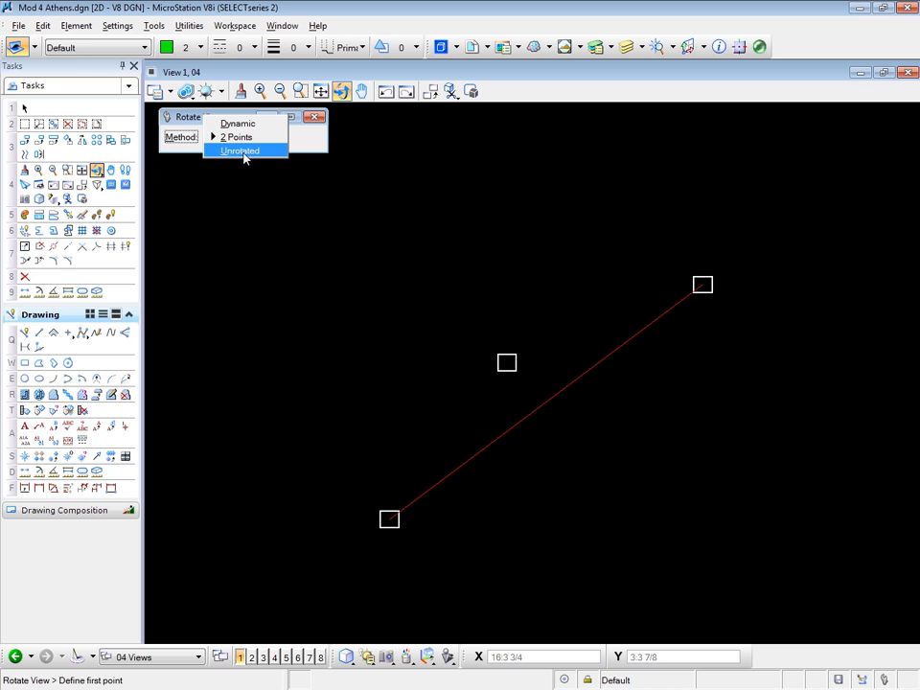
left_click(236, 136)
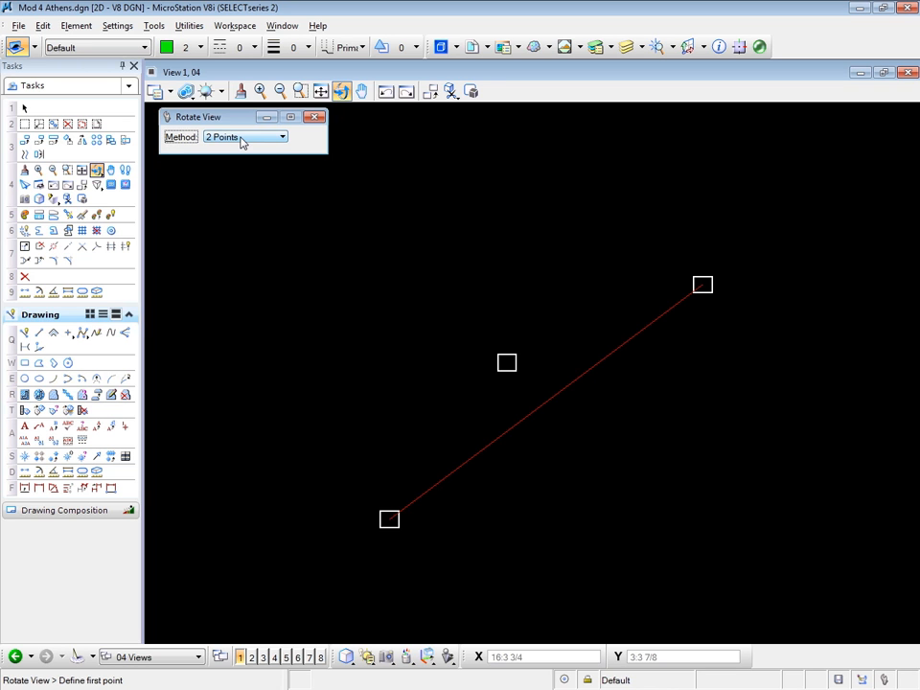
mouse_move(301, 443)
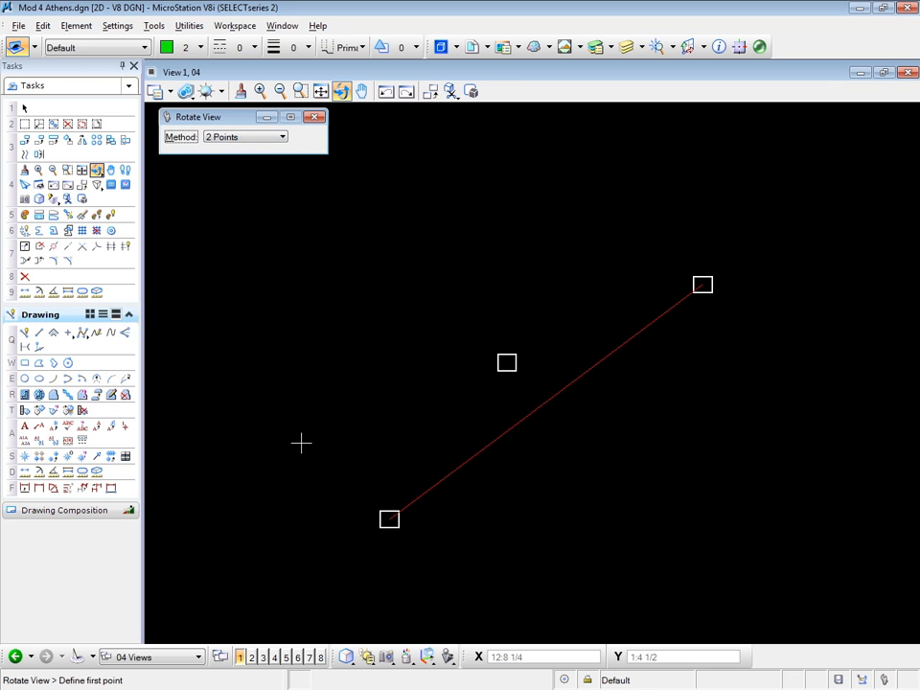
left_click(389, 518)
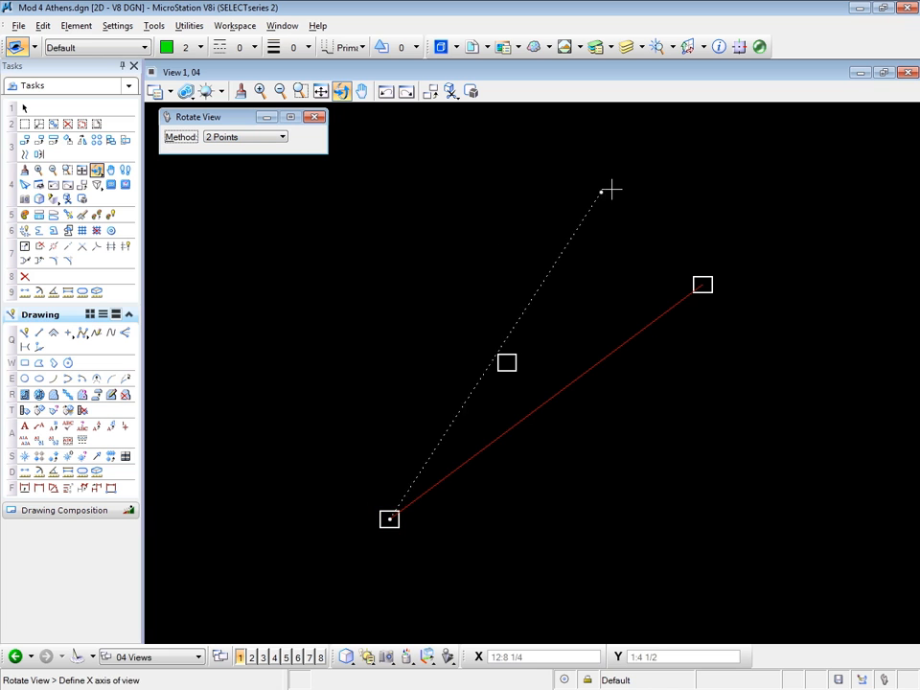
left_click(704, 273)
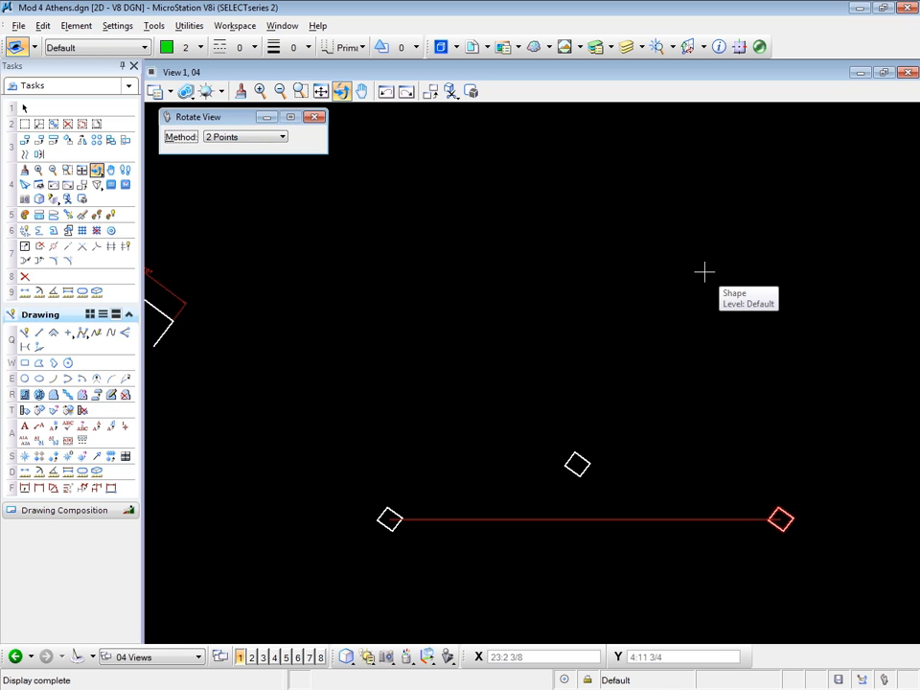
mouse_move(733, 531)
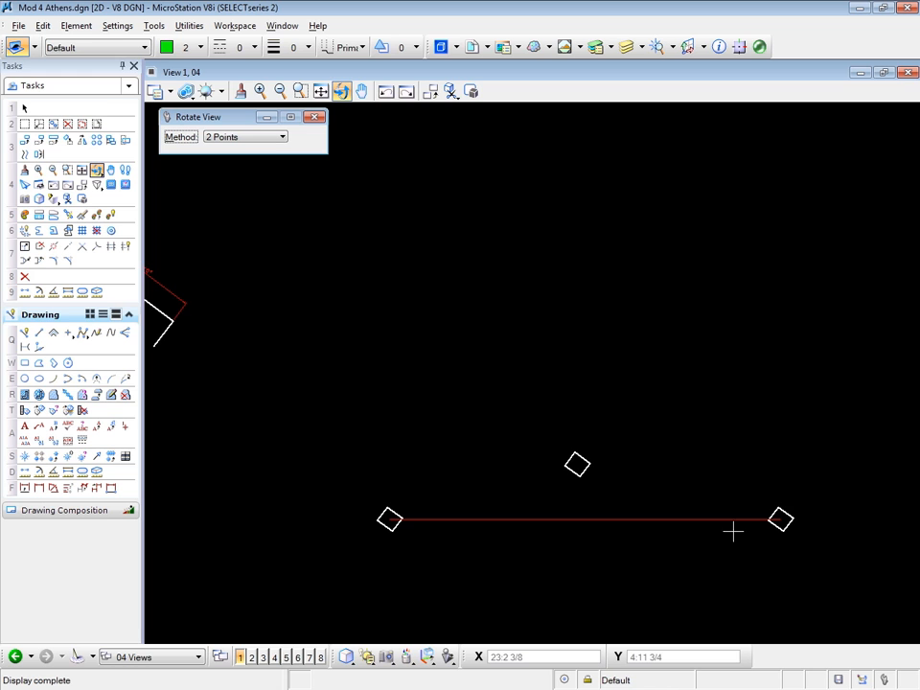
mouse_move(614, 548)
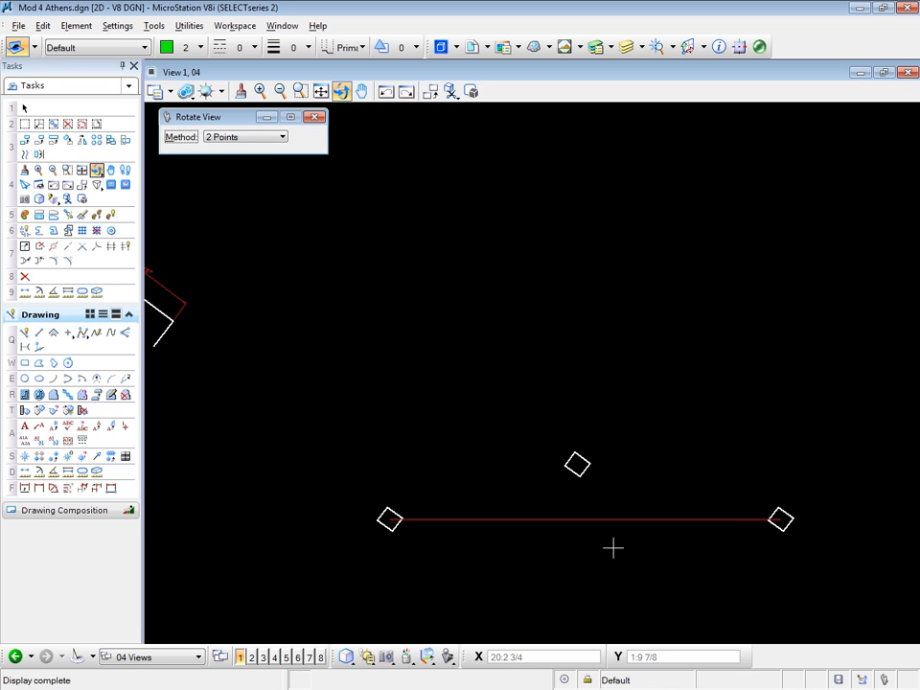
mouse_move(713, 543)
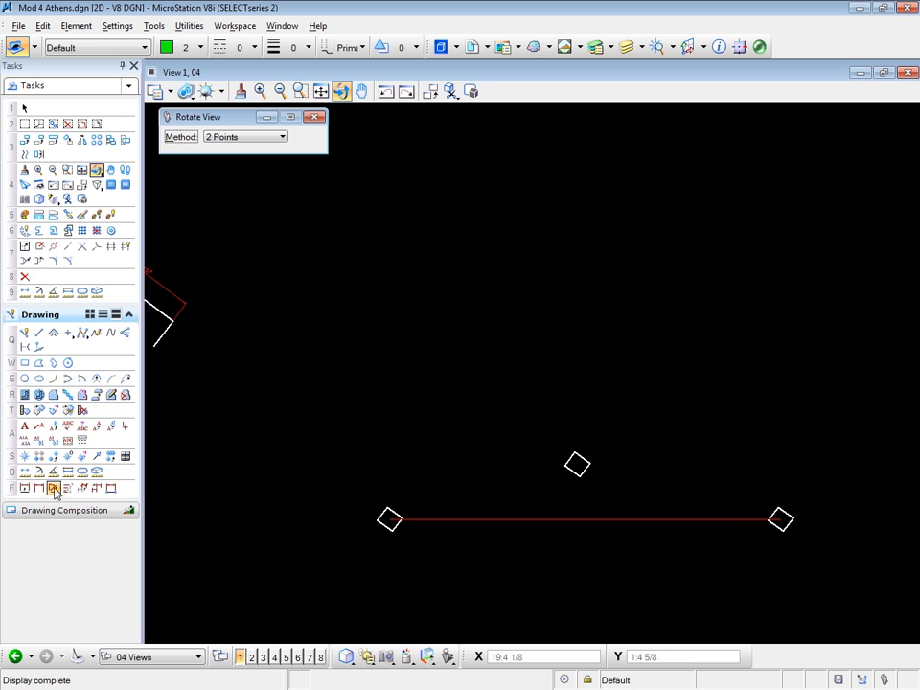
left_click(52, 489)
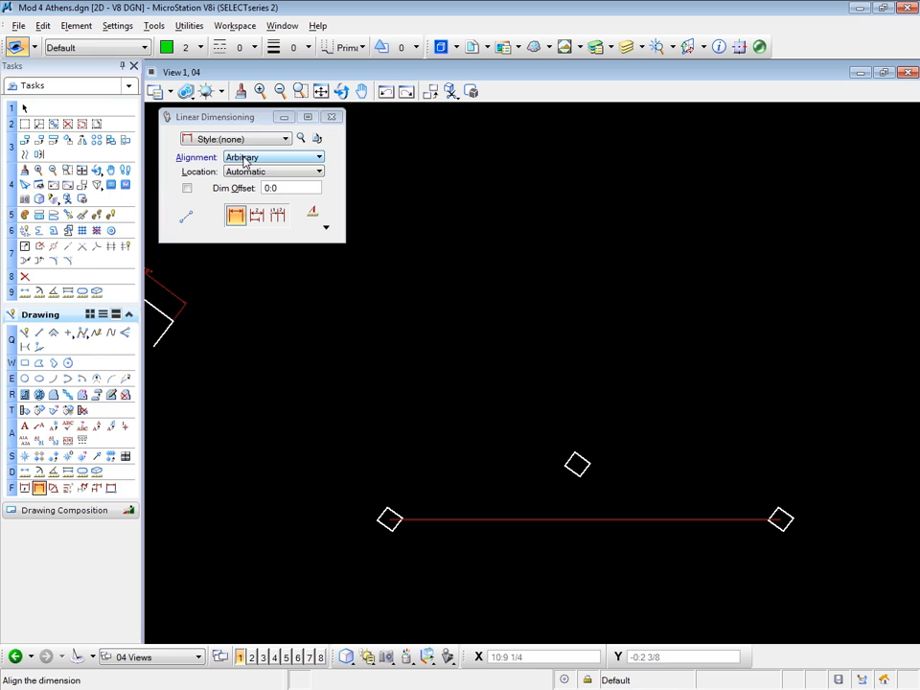
Dimension the horizontal baseline with View alignment as 4'-9 5/8" and 5'-2 3/8" through the middle block.
left_click(274, 157)
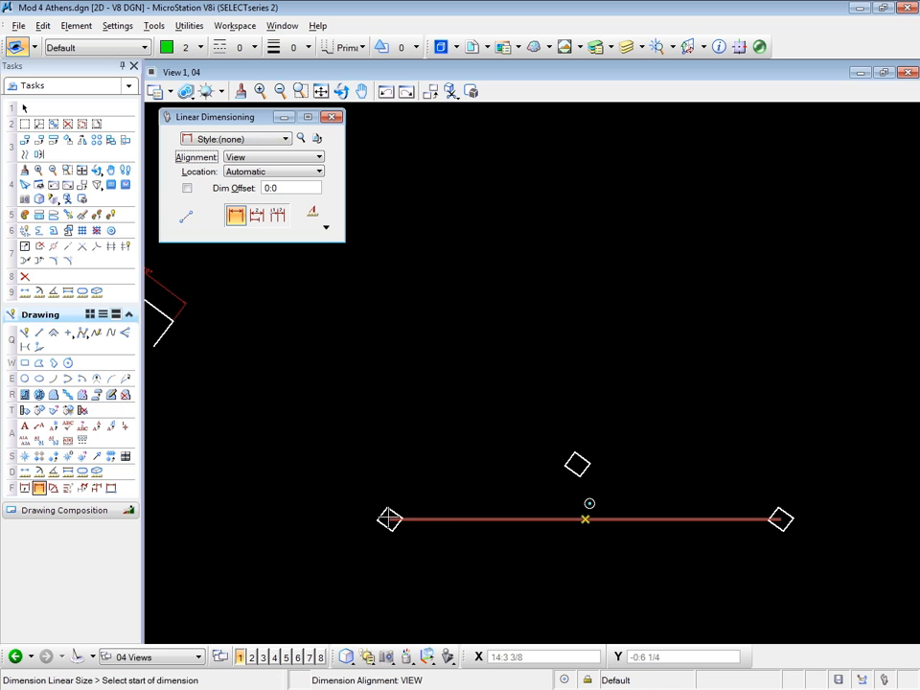
left_click(390, 518)
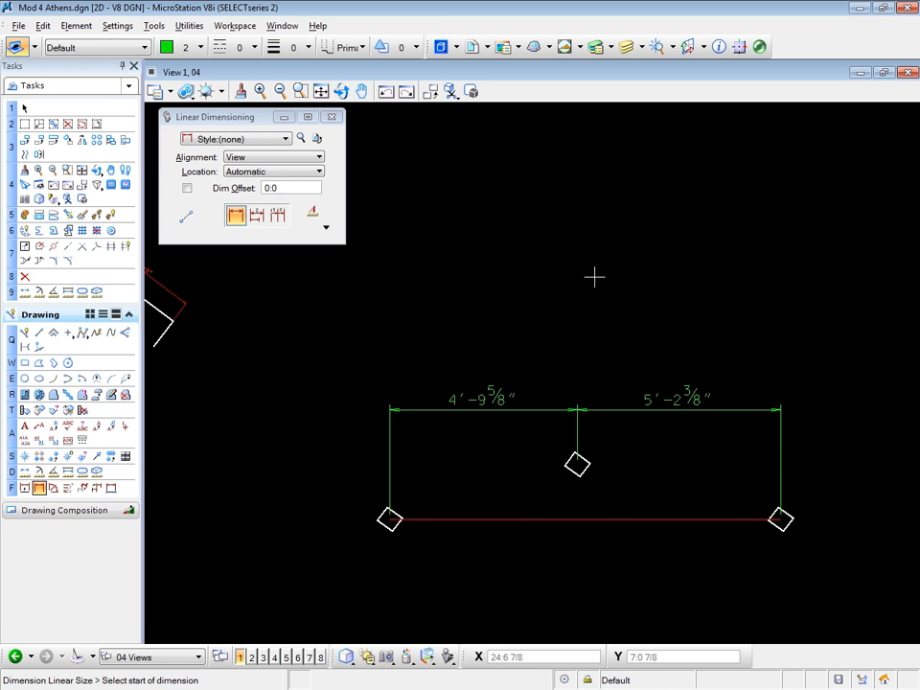
left_click(340, 91)
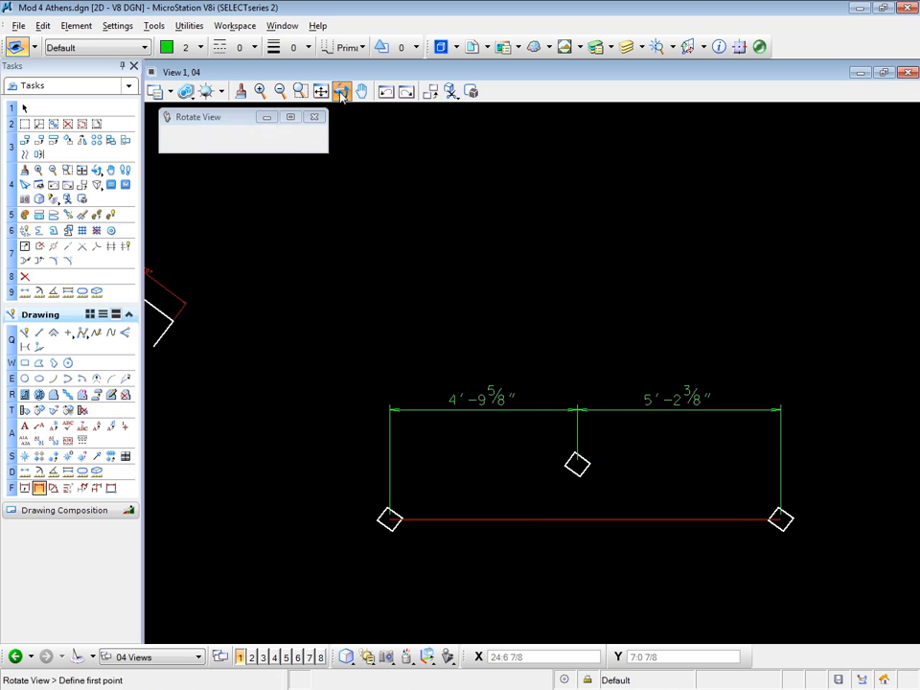
Set the Rotate View method to Unrotated so the diagonal baseline reappears.
left_click(179, 136)
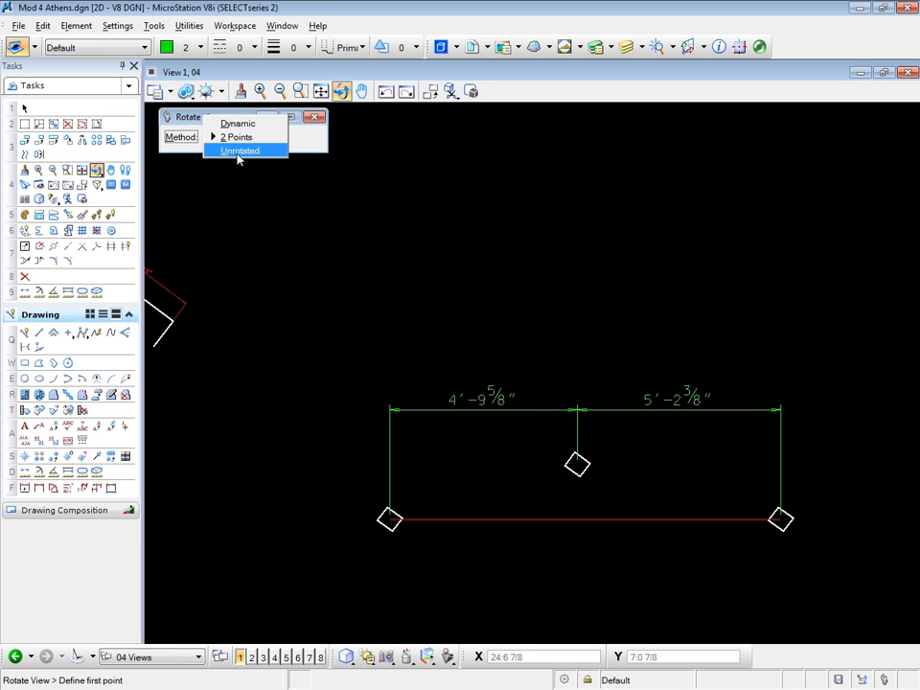
left_click(240, 151)
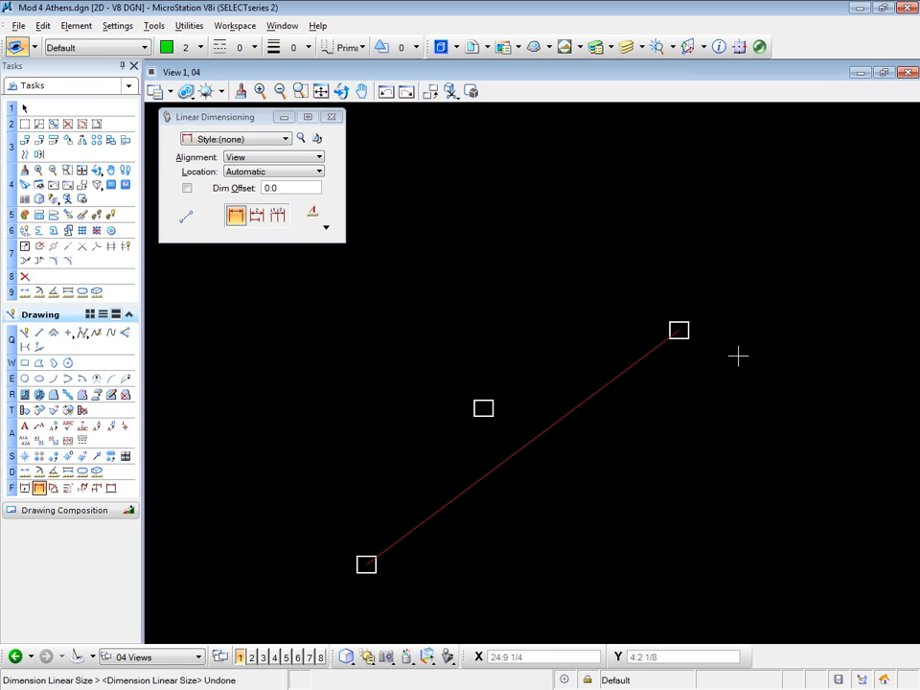
mouse_move(506, 203)
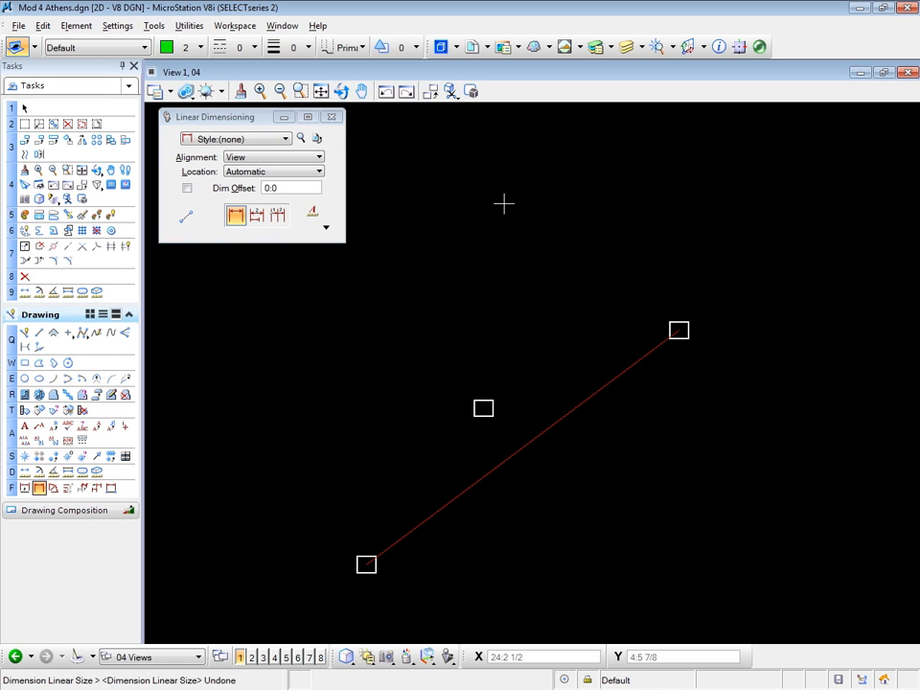
mouse_move(400, 203)
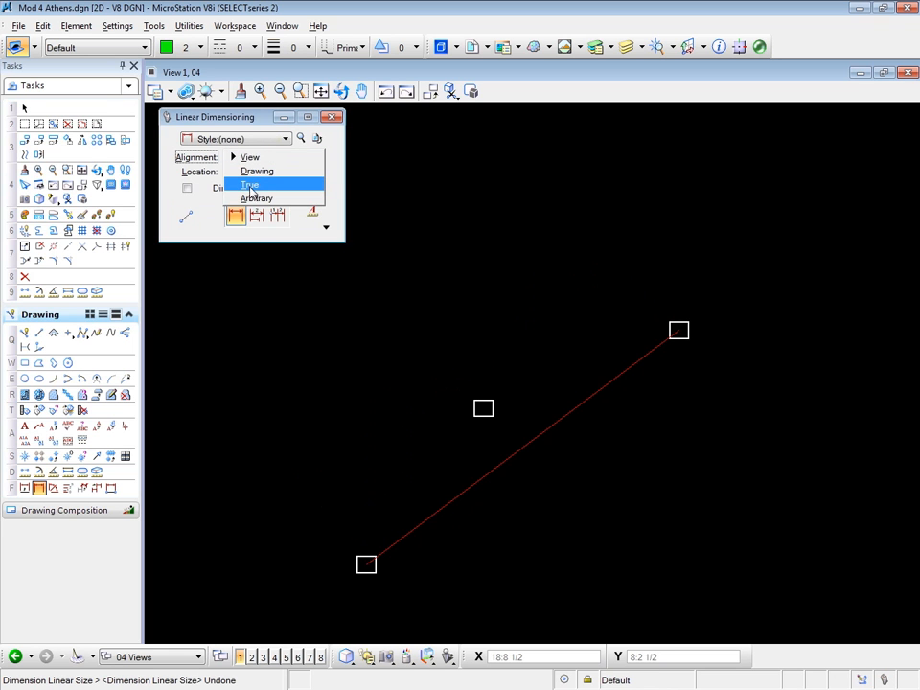
Place a True-aligned 10'-0" dimension between the blocks and split the inner one into two 5'-0" parts.
left_click(250, 184)
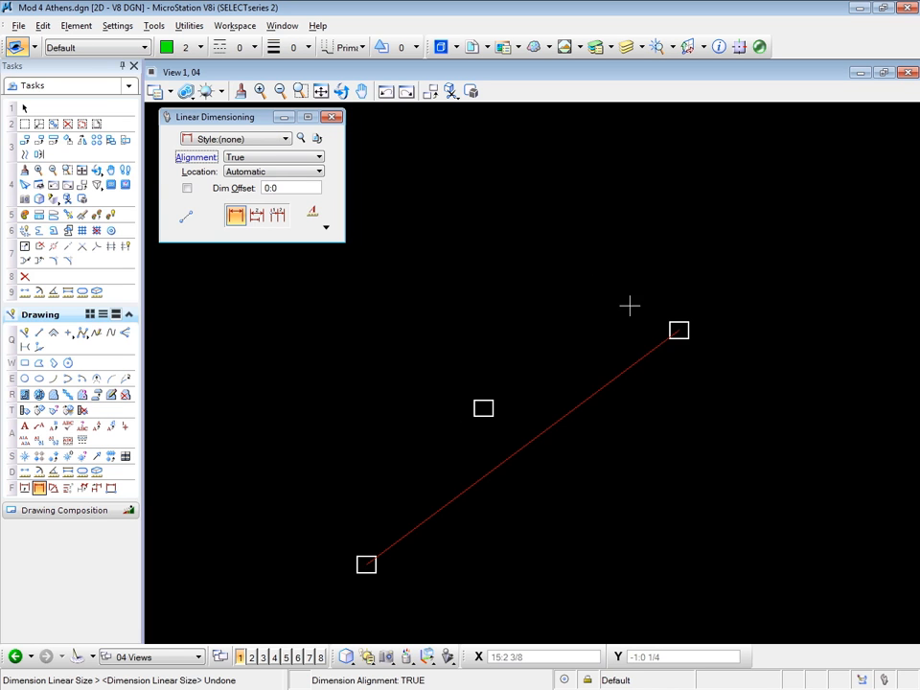
mouse_move(327, 525)
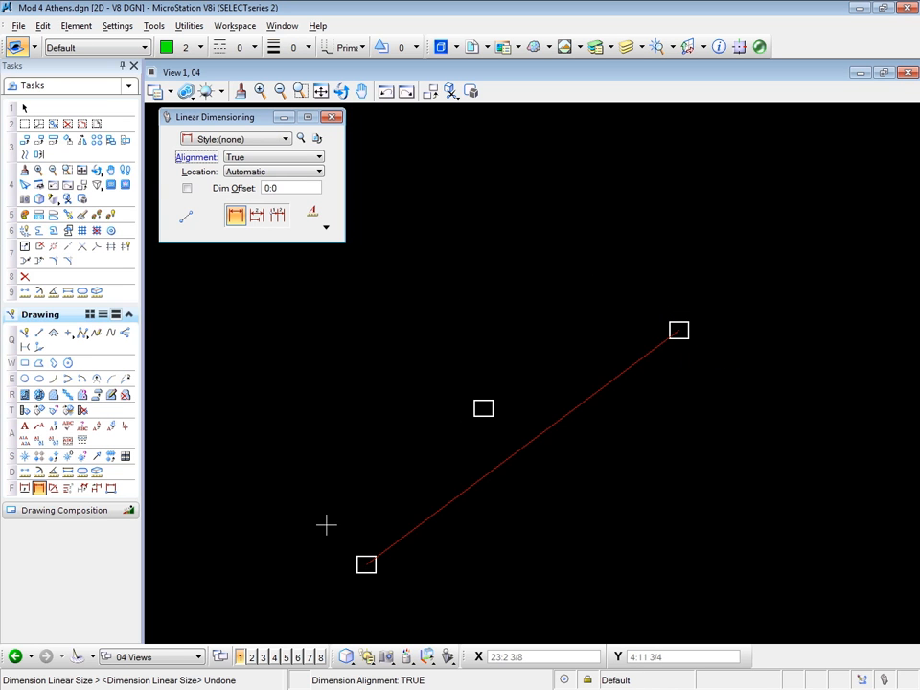
mouse_move(593, 348)
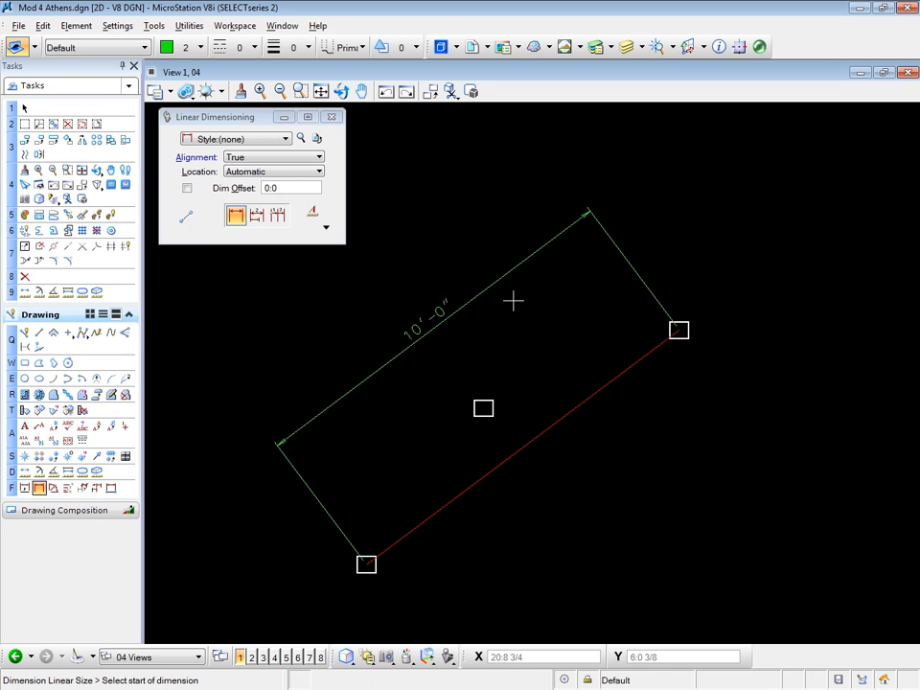
mouse_move(513, 302)
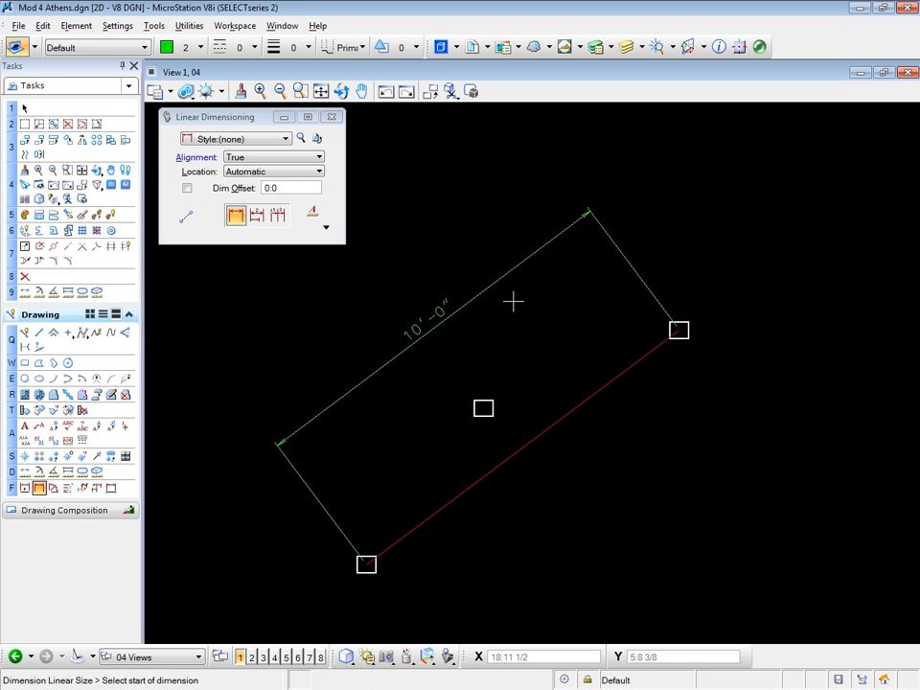
mouse_move(503, 353)
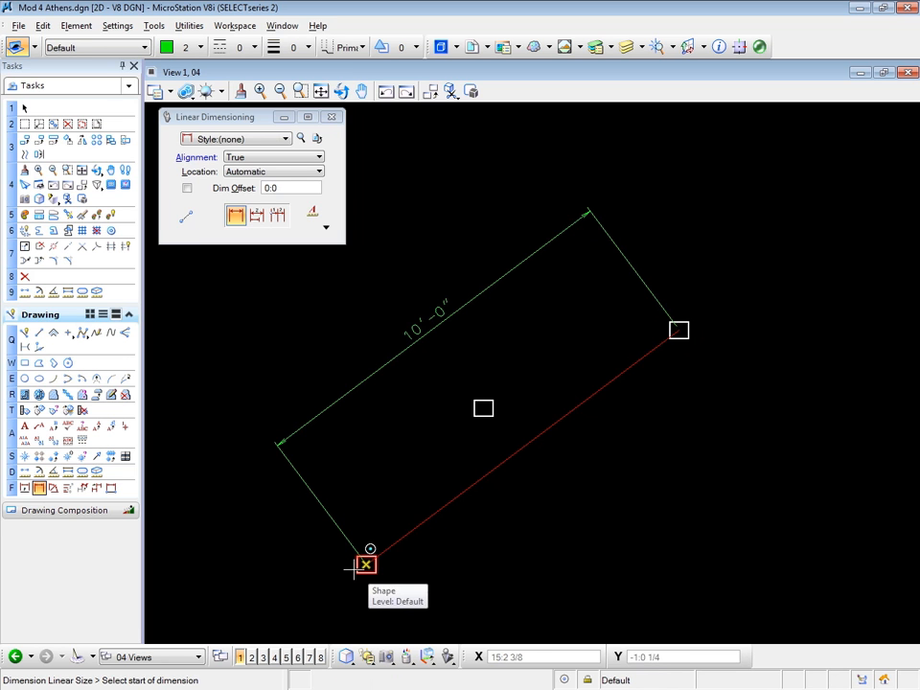
left_click(366, 564)
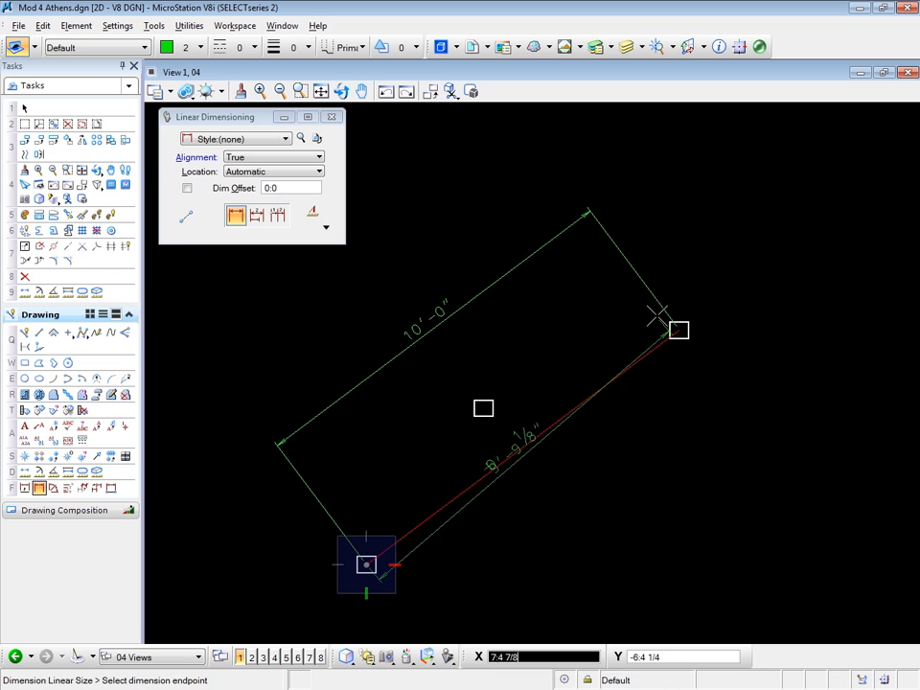
left_click(366, 564)
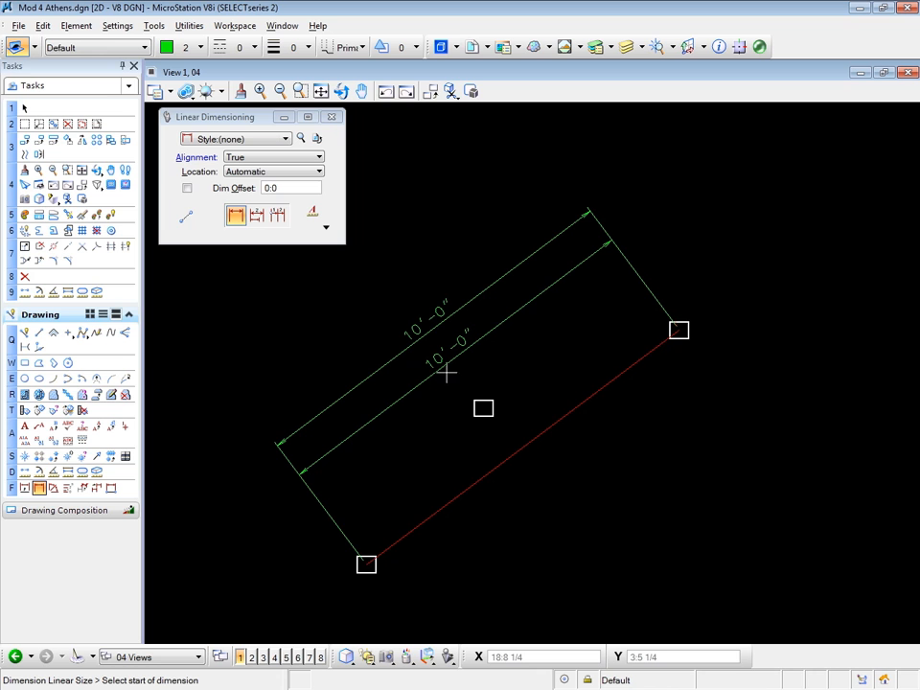
mouse_move(25, 260)
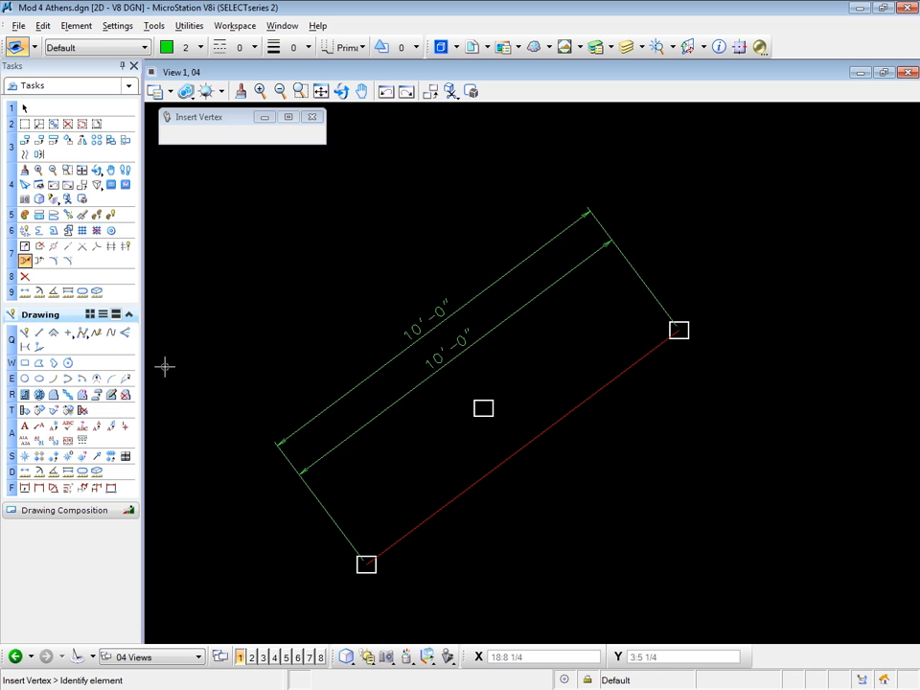
left_click(455, 358)
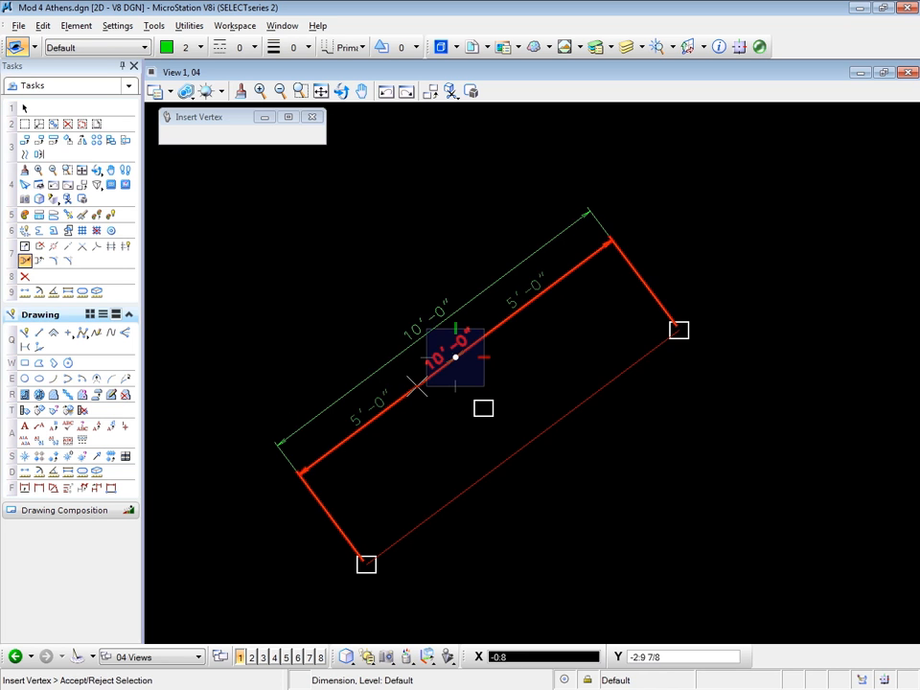